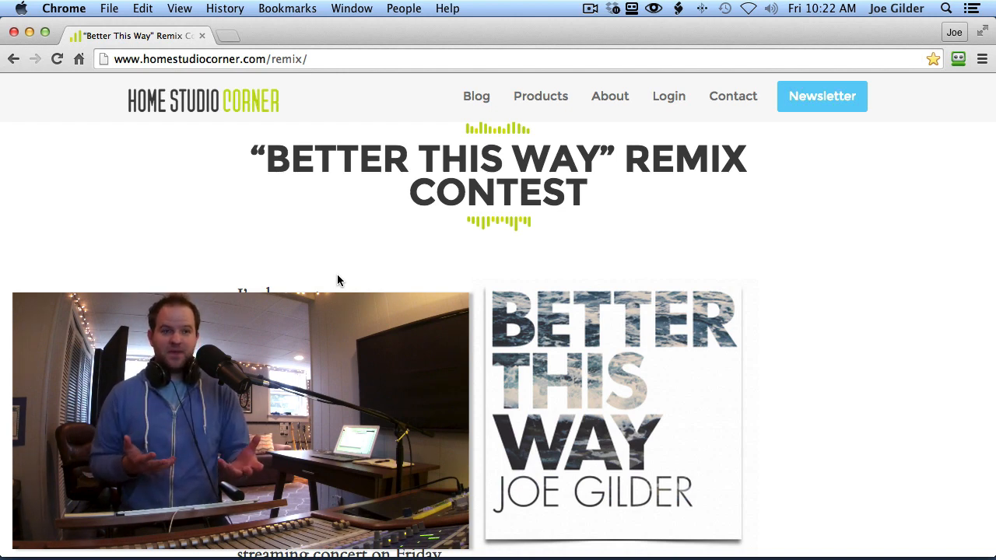
# - Scroll the contest page down to the 'Click here to download the stems' link
pyautogui.scroll(-3)
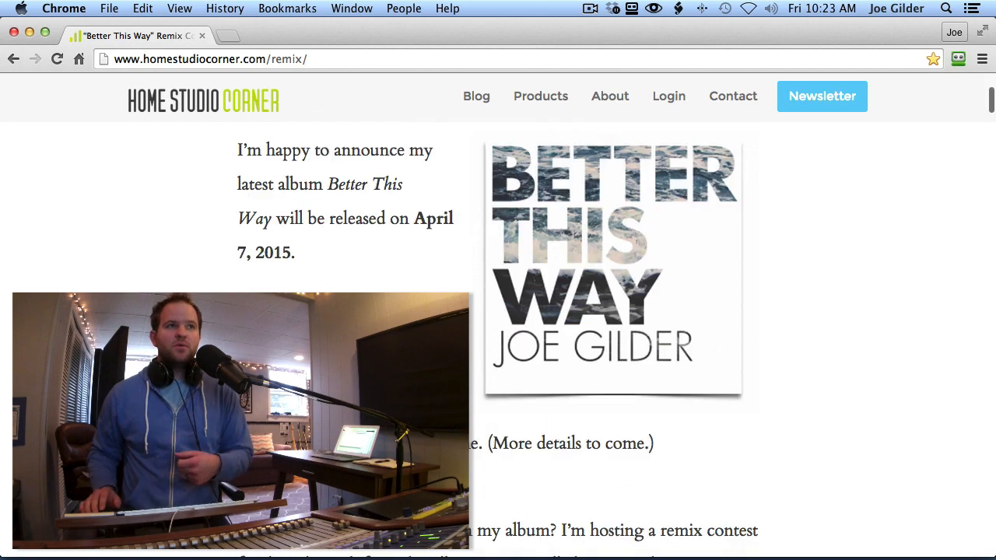
pyautogui.scroll(-3)
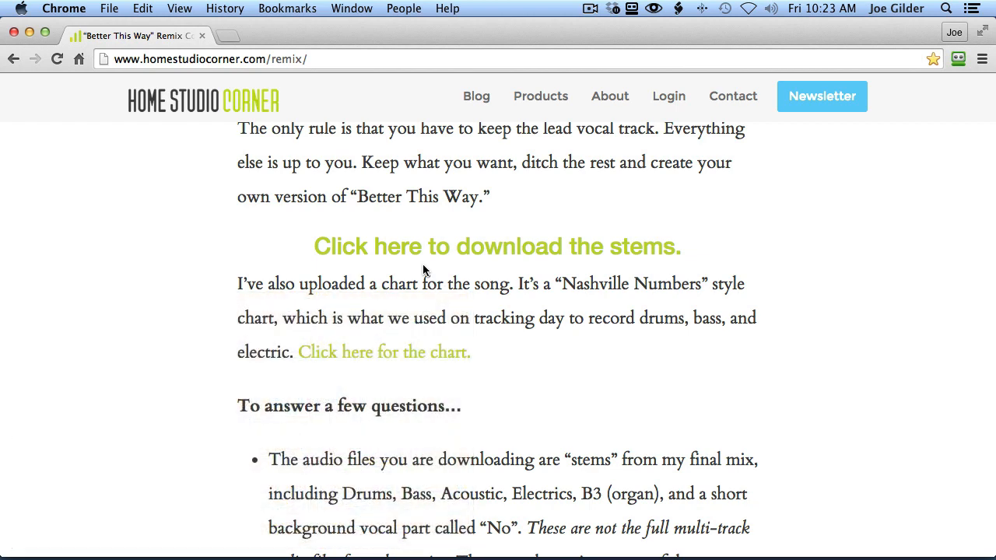
pyautogui.moveTo(496, 246)
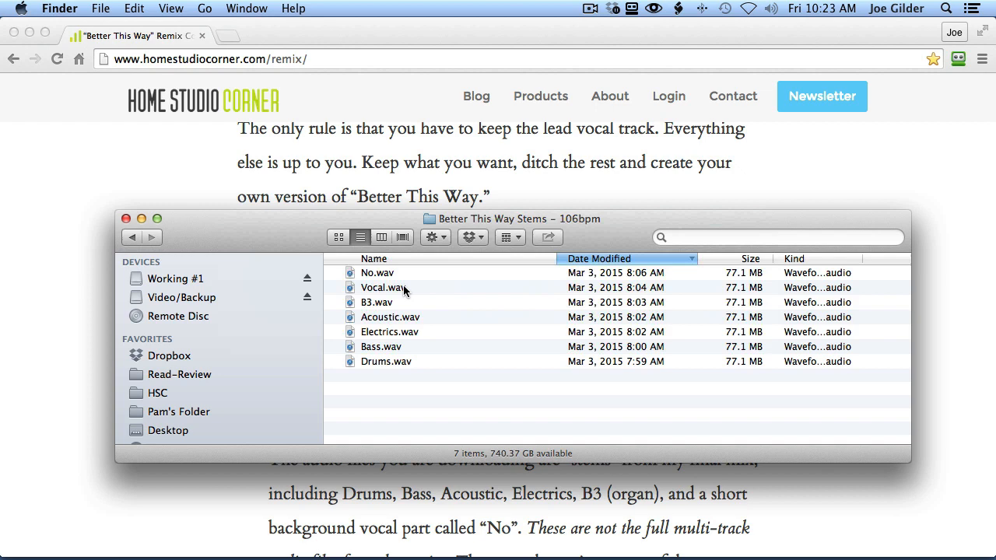
# - Highlight all seven WAV stems, single out Acoustic.wav and No.wav, then move to Studio One
pyautogui.press('cmd+a')
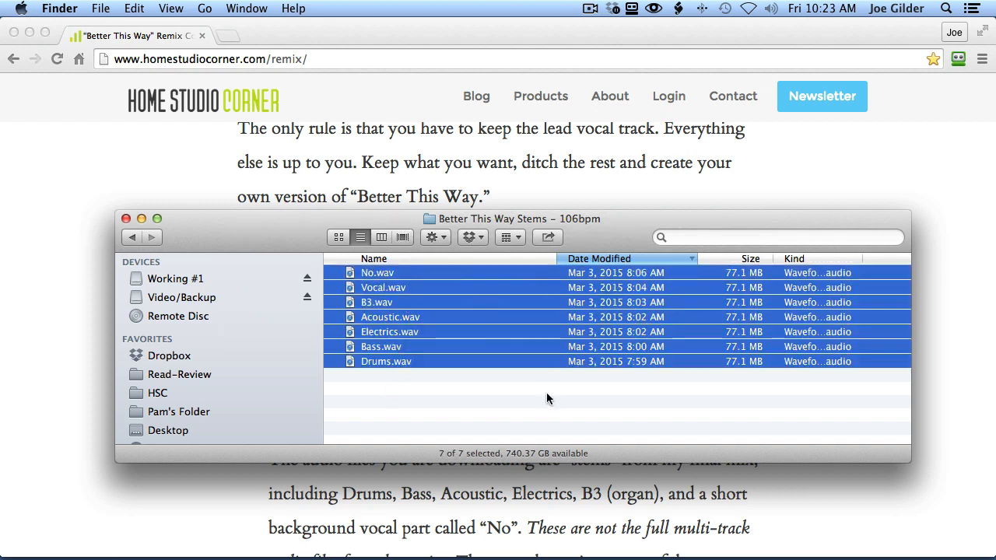
pyautogui.click(432, 417)
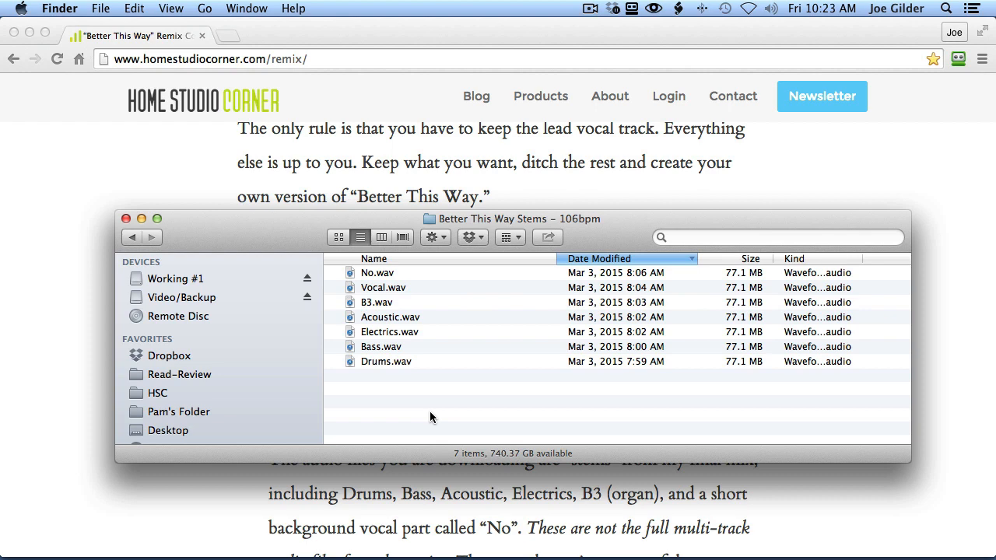
pyautogui.moveTo(411, 407)
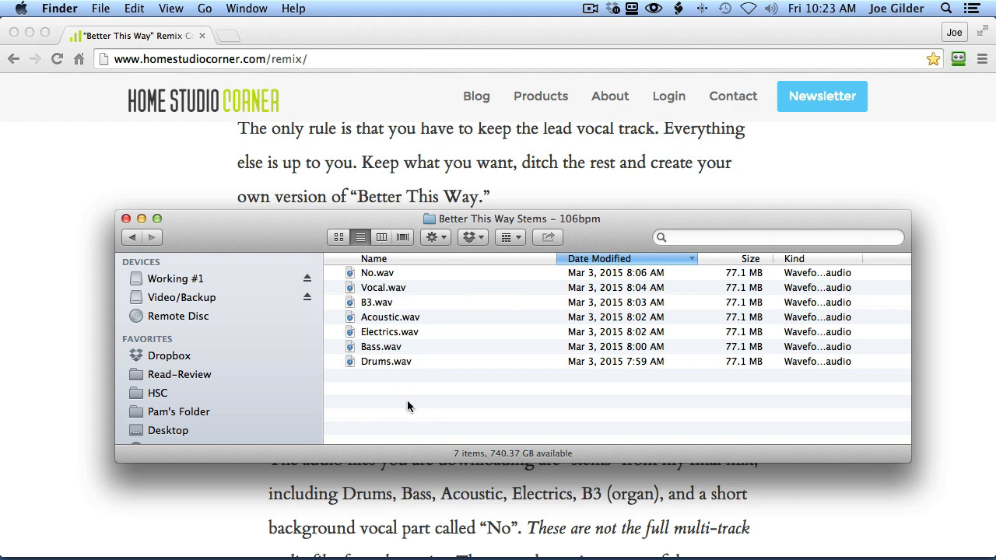
pyautogui.click(389, 318)
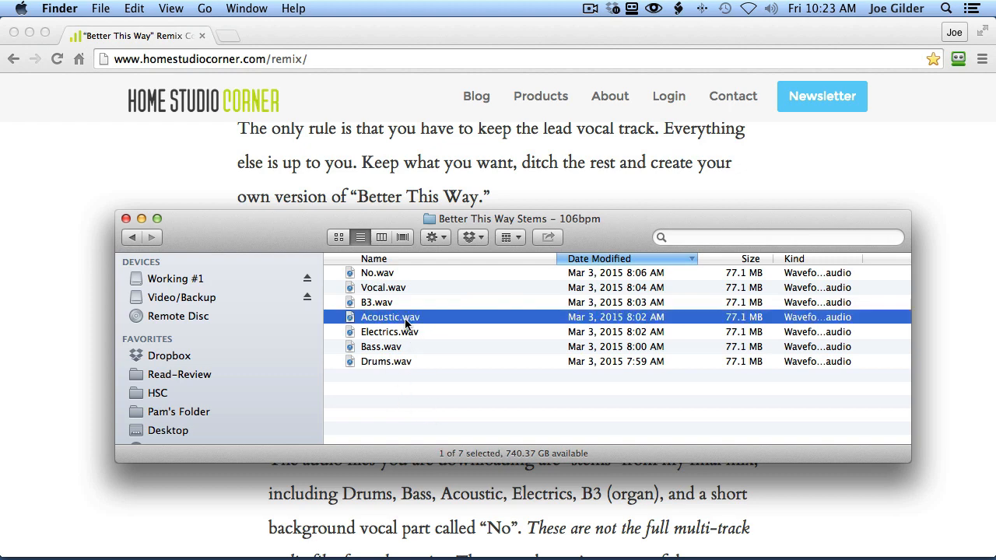
pyautogui.click(377, 272)
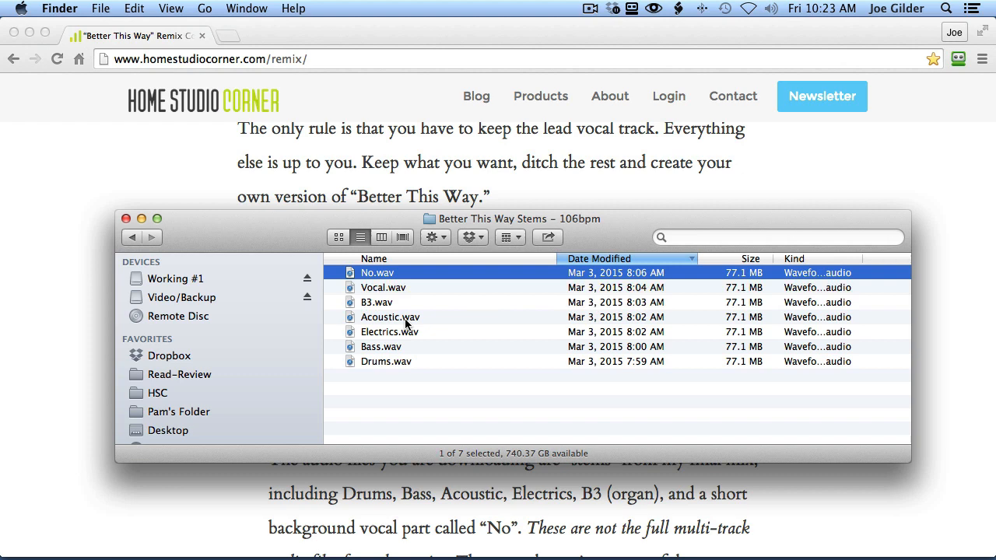
pyautogui.moveTo(392, 287)
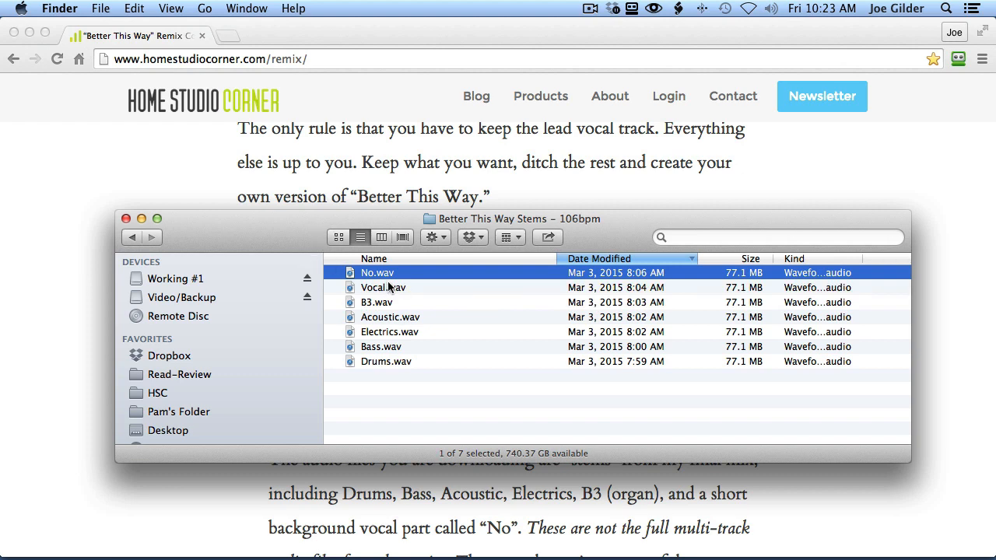
pyautogui.moveTo(457, 349)
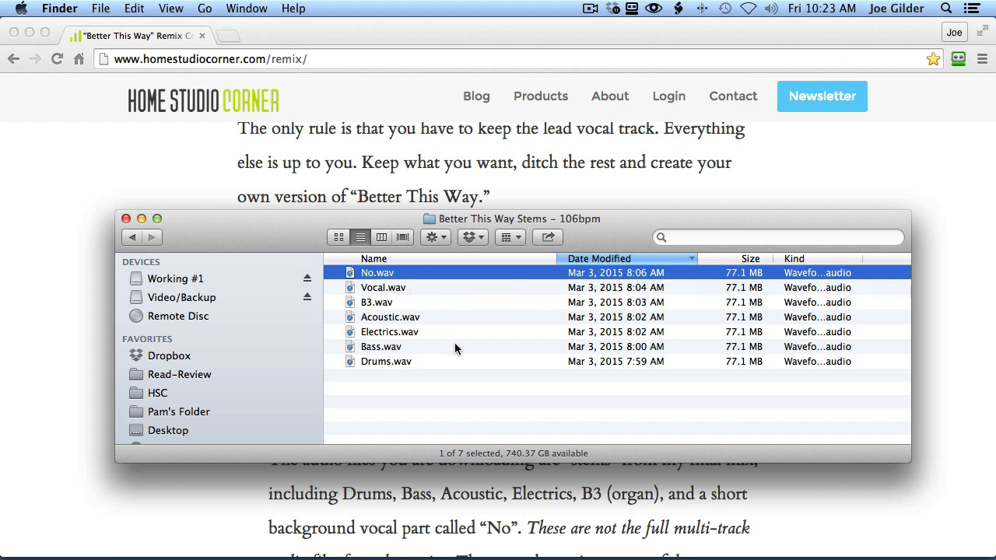
pyautogui.moveTo(420, 317)
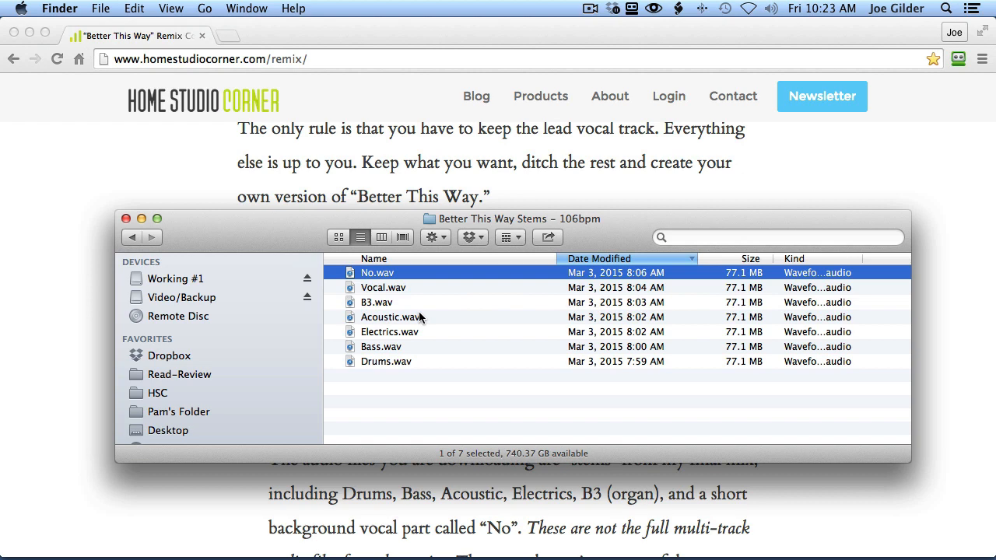
pyautogui.moveTo(426, 400)
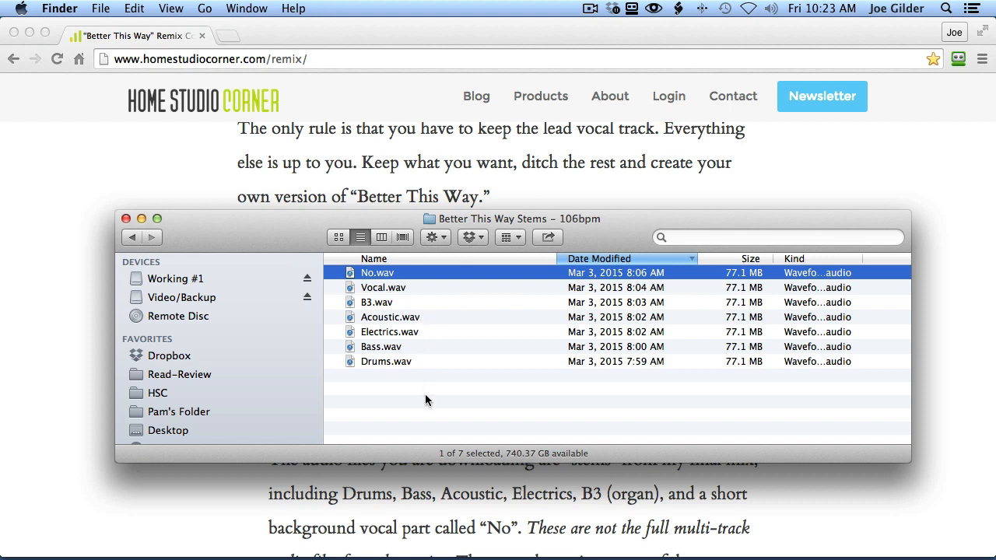
pyautogui.press('cmd+a')
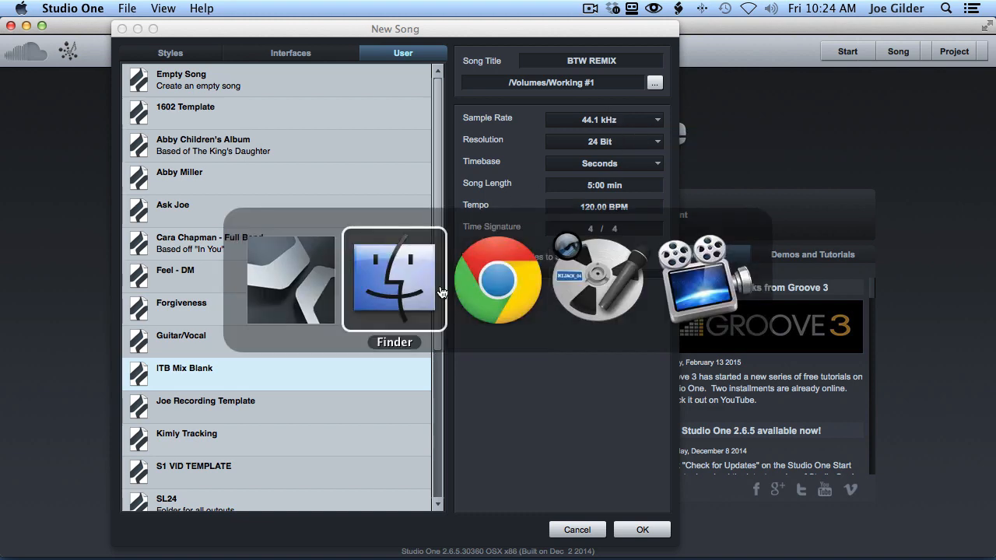
# - Check Drums.wav's Get Info to confirm 44,100 Hz, 24-bit format, then dismiss it
pyautogui.click(395, 280)
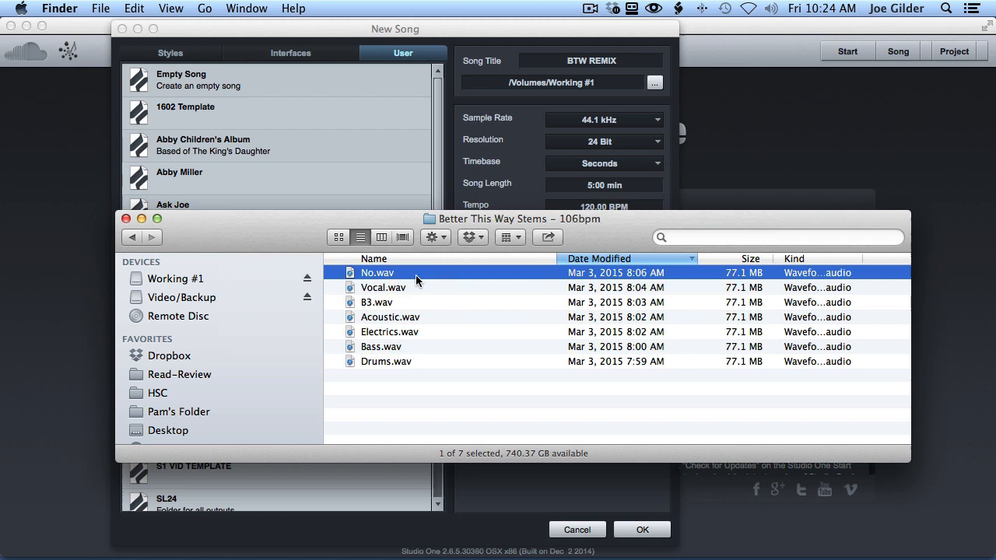
pyautogui.click(385, 361)
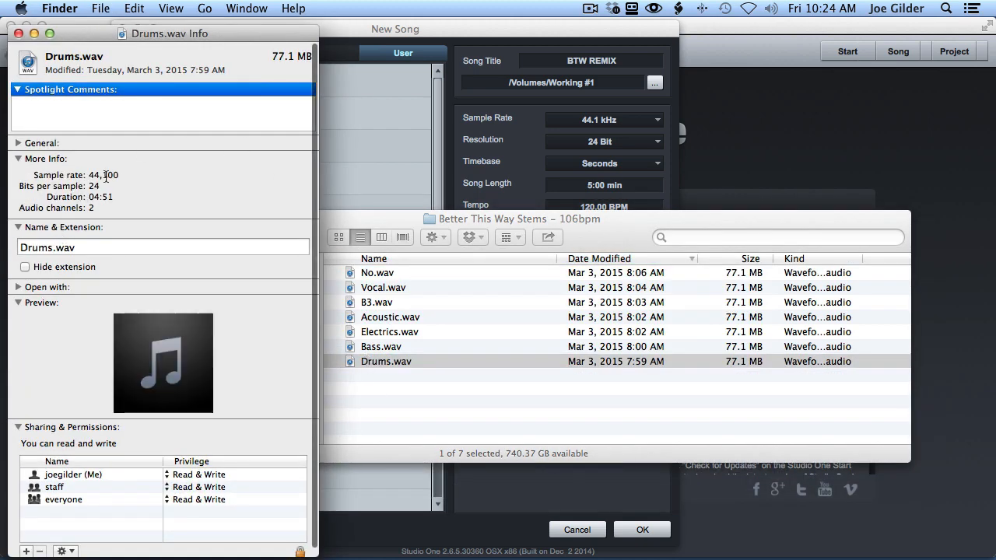
pyautogui.doubleClick(103, 175)
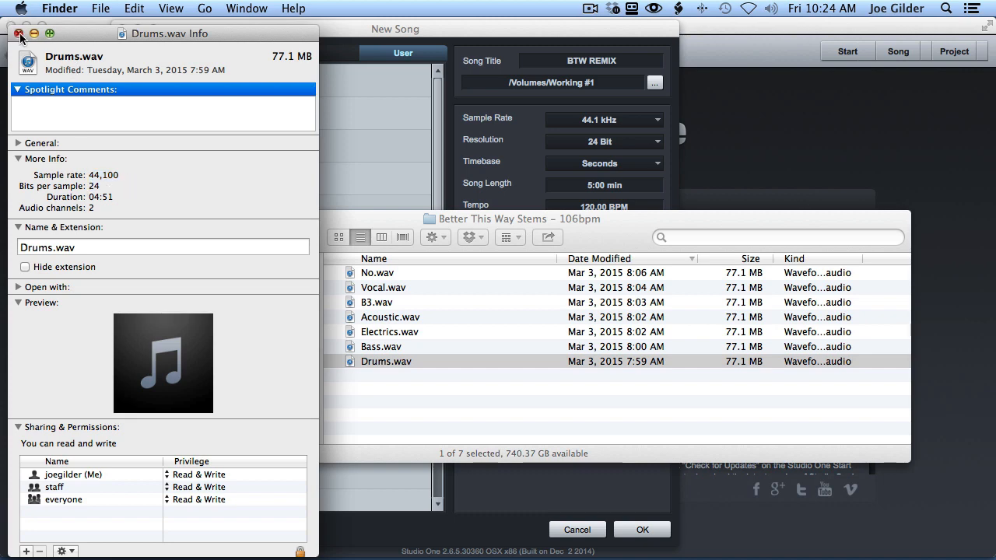
pyautogui.click(19, 34)
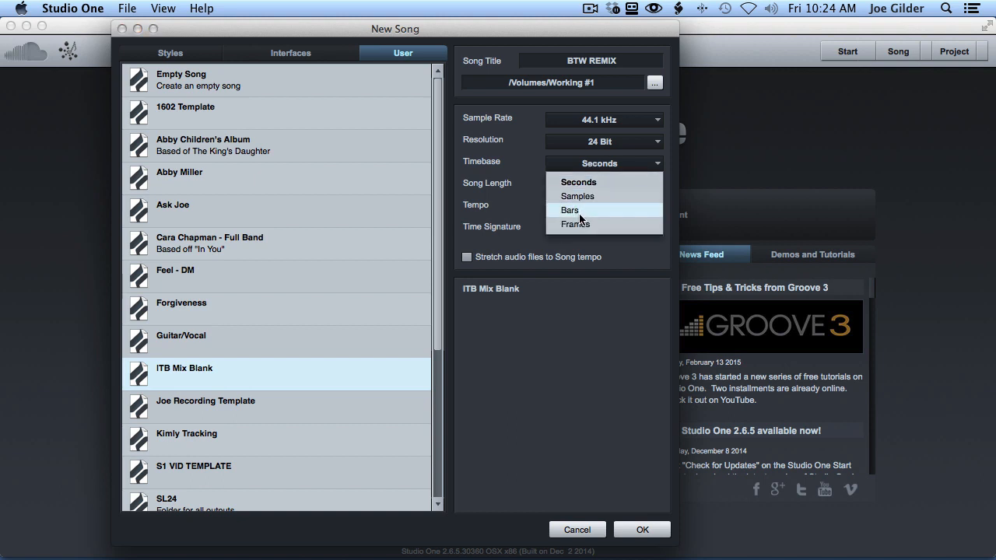
# - Create the BTW REMIX song with a Bars timebase at 106 BPM
pyautogui.click(569, 210)
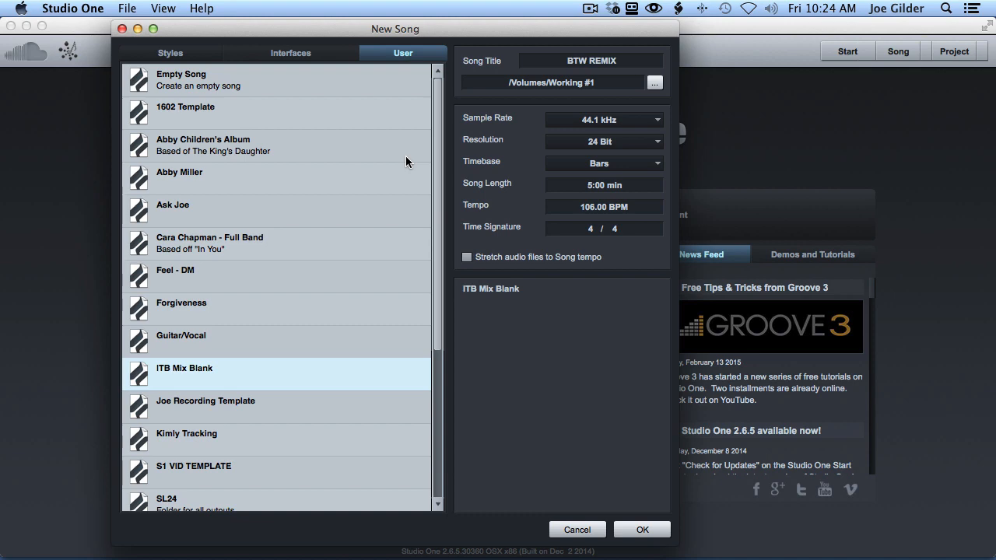
pyautogui.moveTo(552, 302)
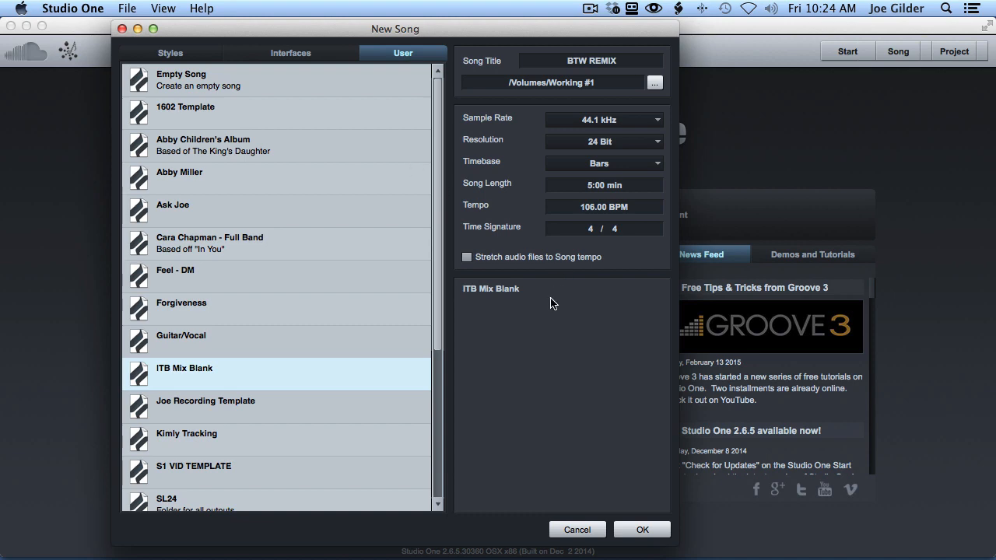
pyautogui.click(641, 529)
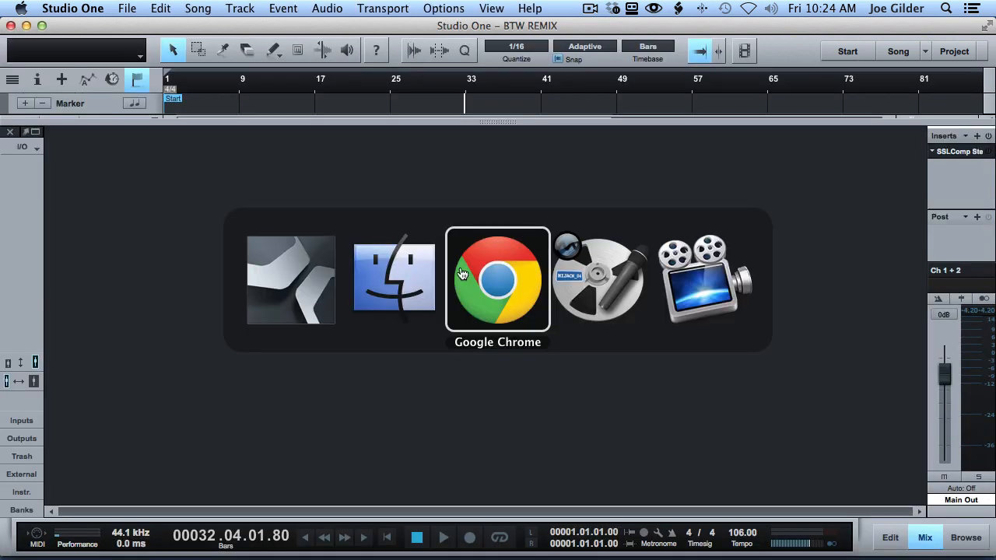
pyautogui.click(393, 280)
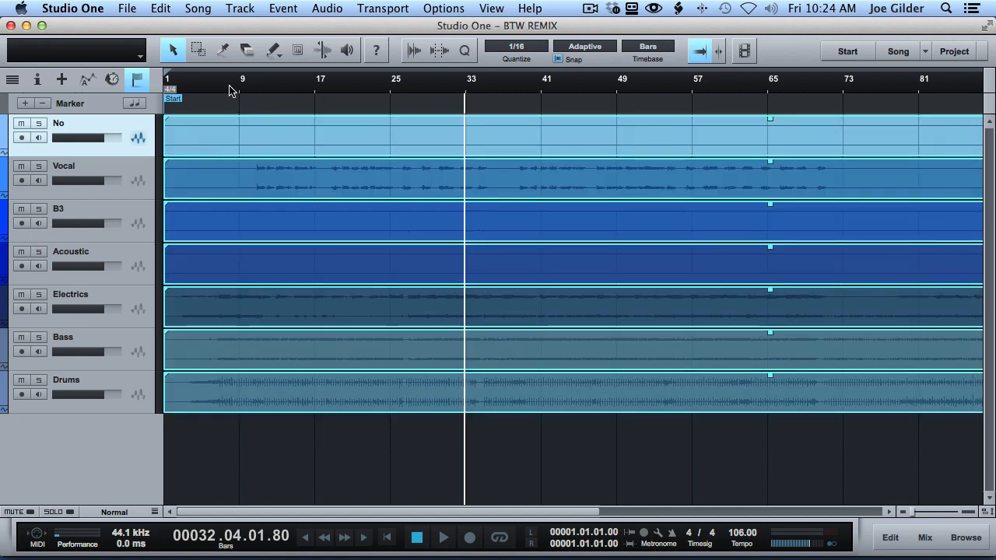
pyautogui.click(230, 78)
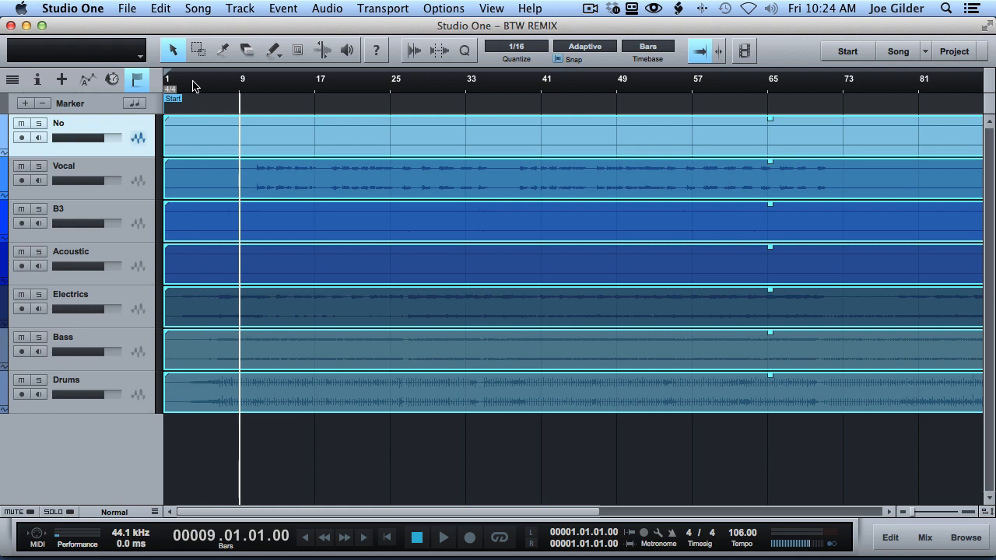
pyautogui.click(201, 78)
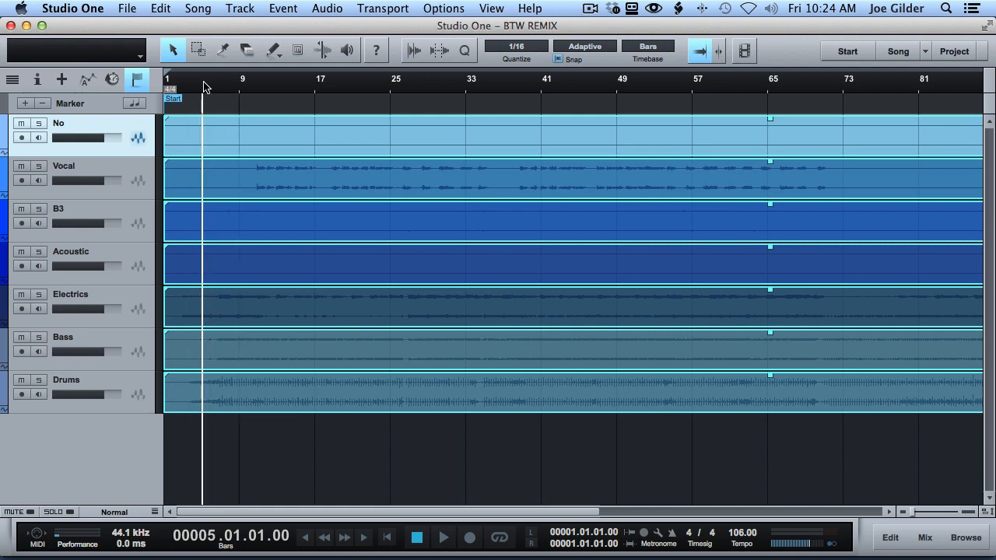
pyautogui.click(442, 537)
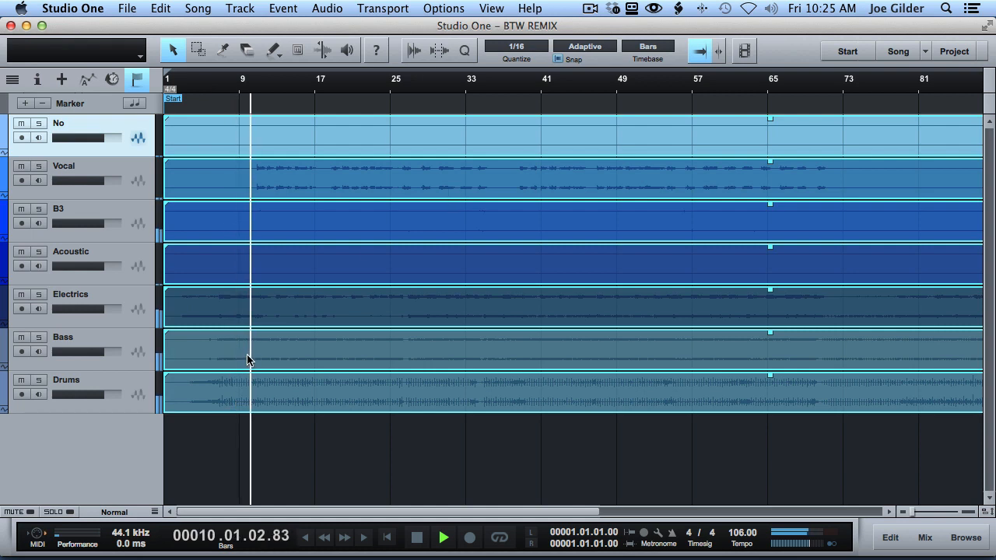
pyautogui.click(417, 537)
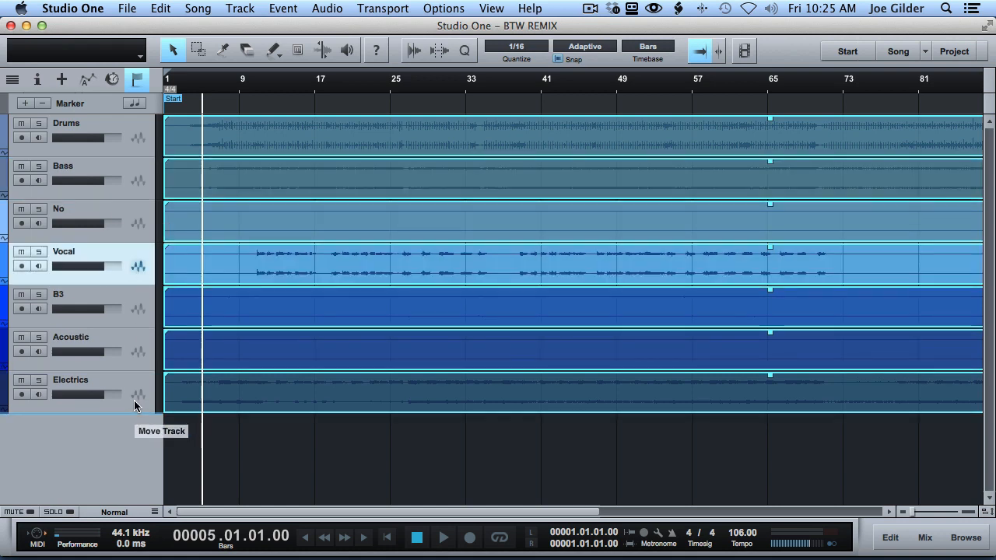
# - Move the Electrica track up under Bass and play briefly from around bar 10
pyautogui.moveTo(63, 251); pyautogui.dragTo(63, 380)
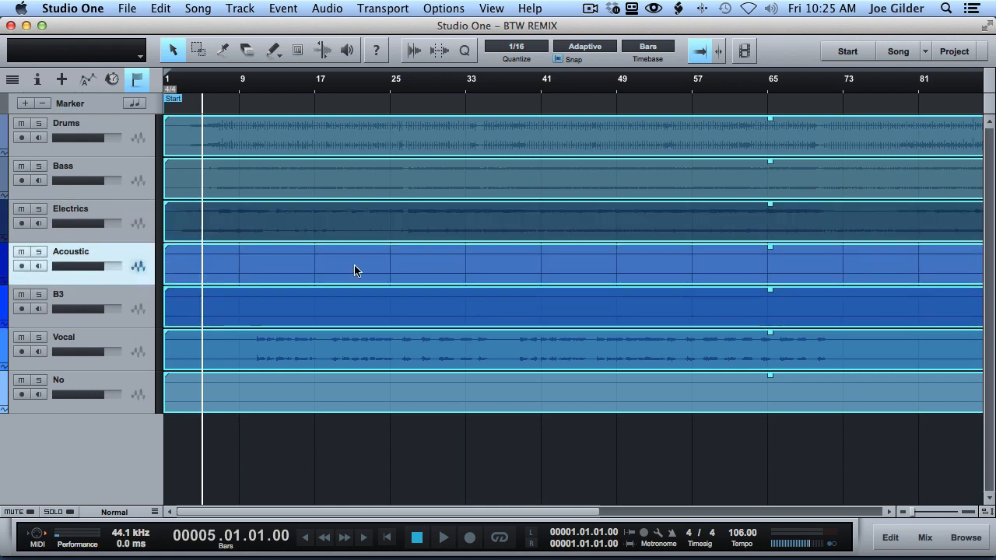
pyautogui.moveTo(155, 131)
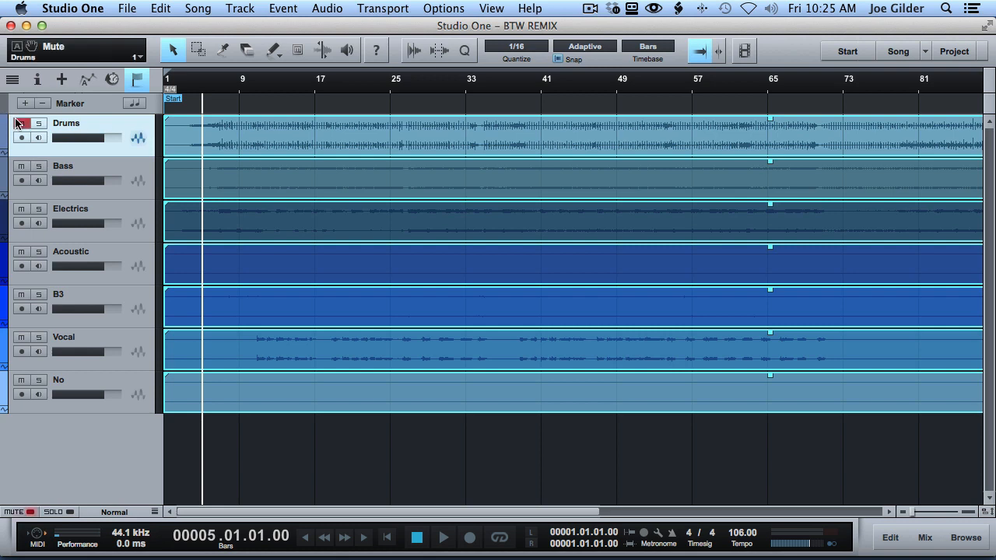
pyautogui.click(249, 93)
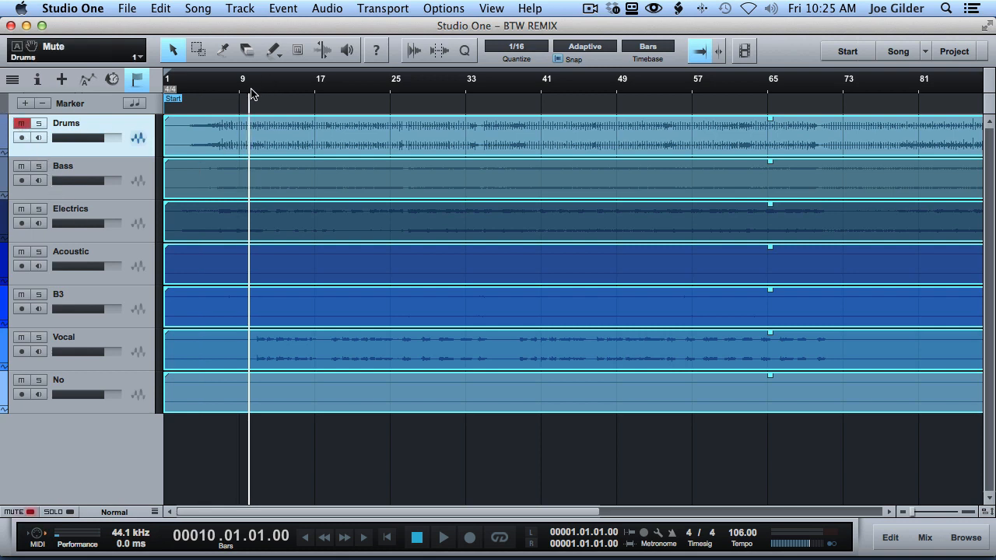
pyautogui.click(442, 536)
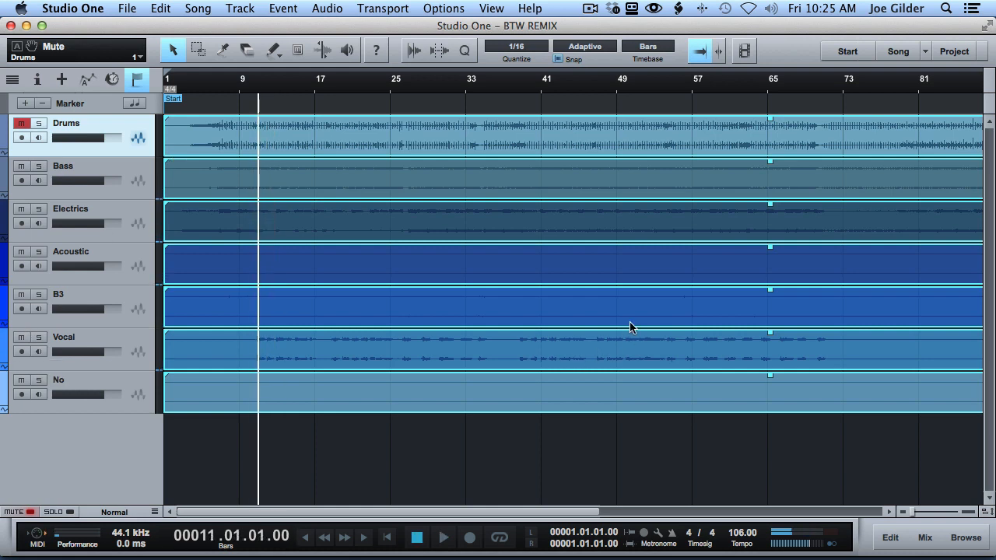
# - Browse the Files locations and the PreSonus and Waves effect groups in the Browser
pyautogui.click(965, 537)
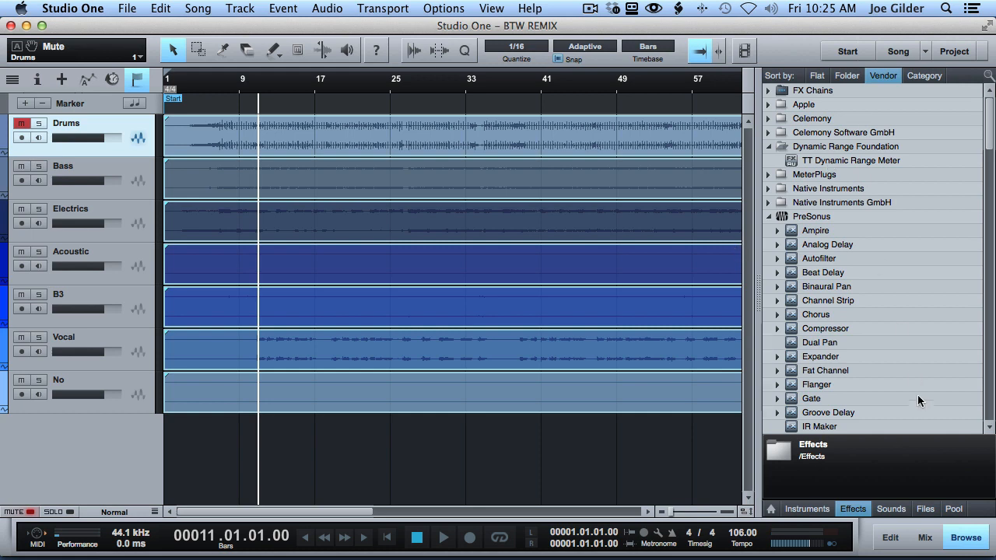
pyautogui.moveTo(900, 511)
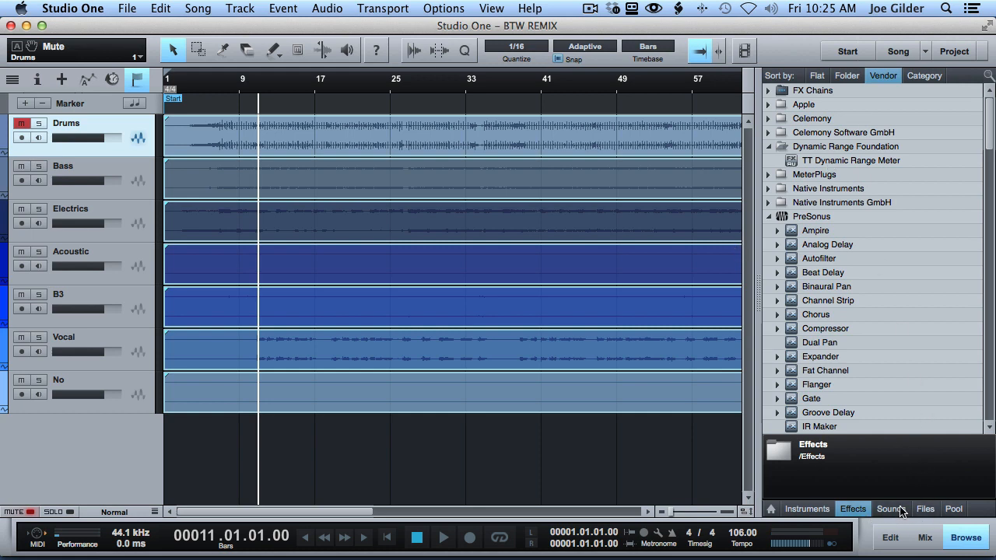
pyautogui.click(924, 509)
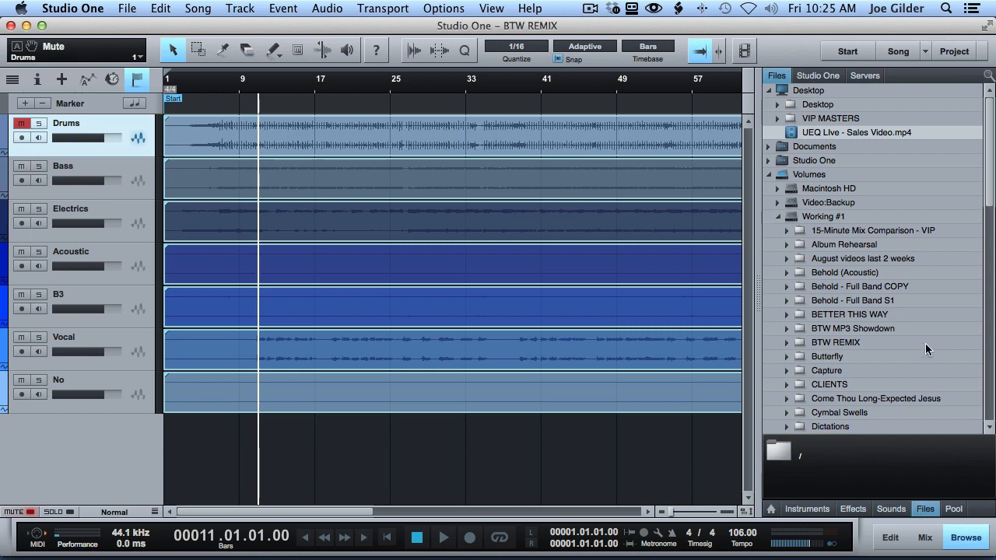
pyautogui.scroll(-3)
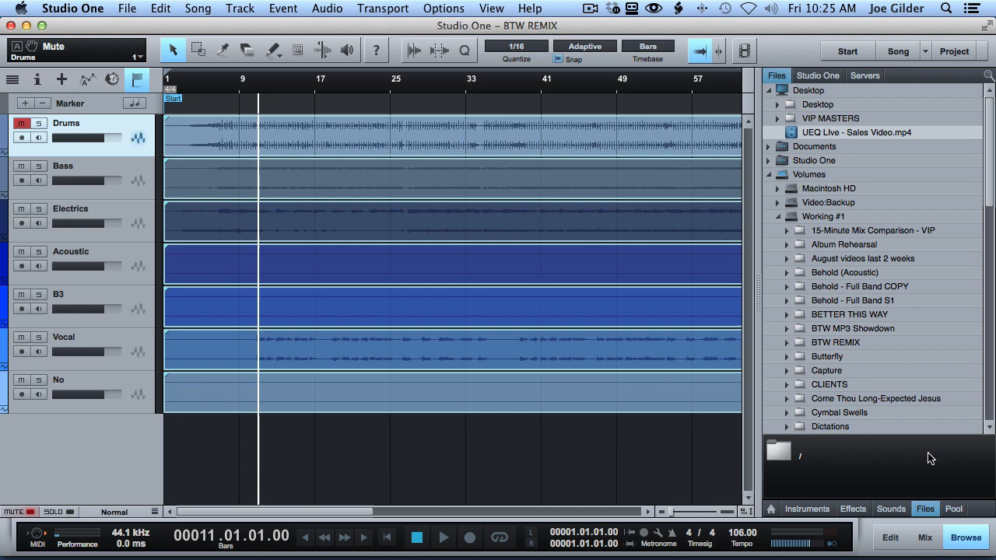
pyautogui.moveTo(847, 515)
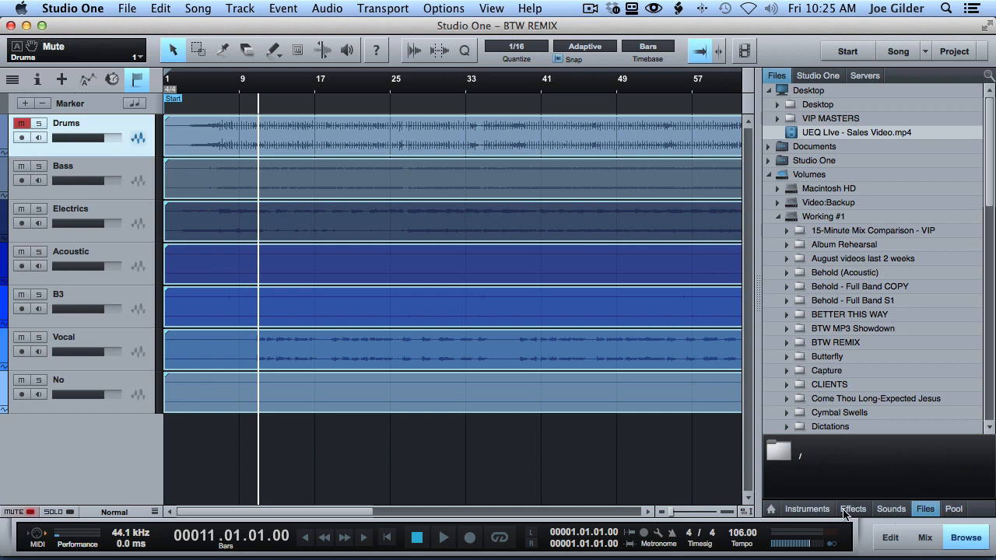
pyautogui.click(852, 508)
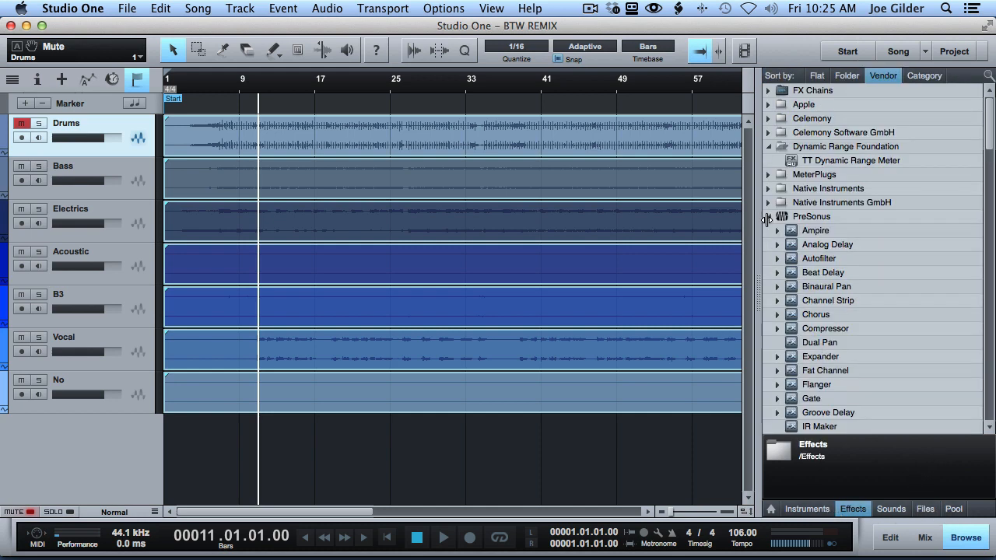
pyautogui.click(812, 216)
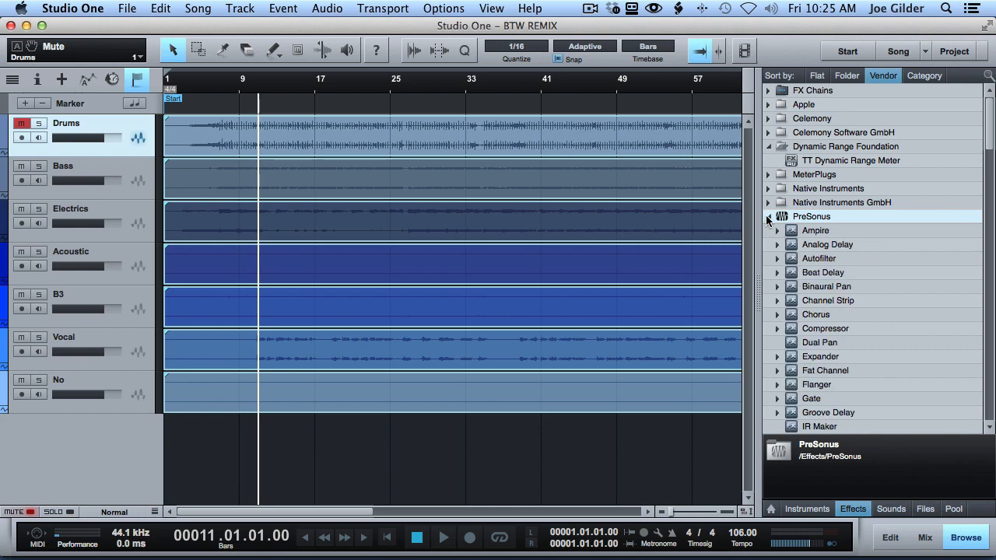
pyautogui.scroll(-3)
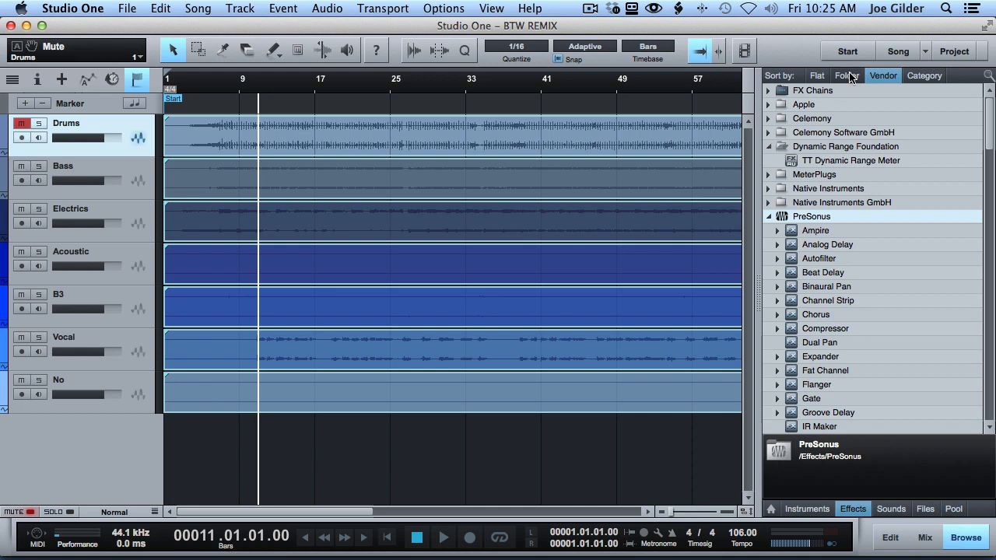
pyautogui.click(769, 216)
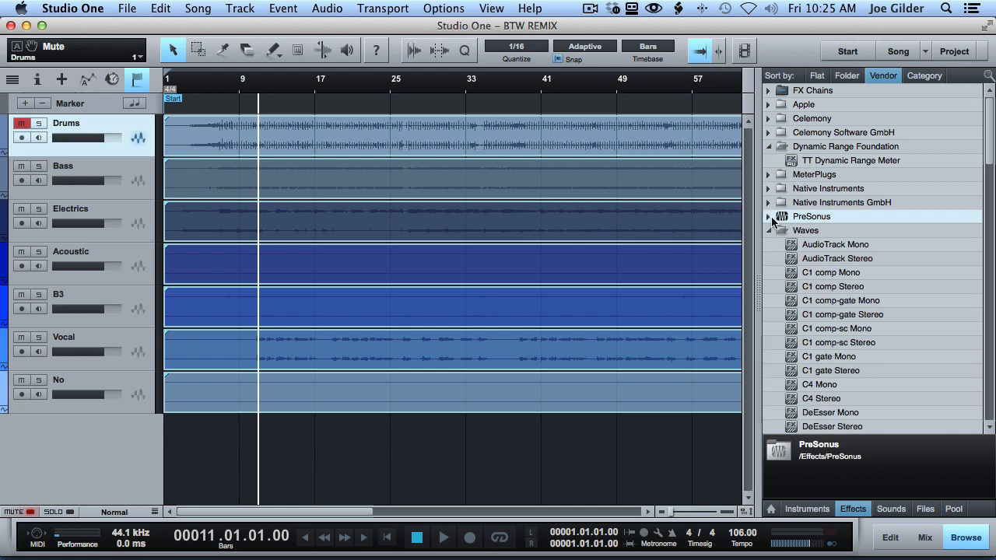
pyautogui.click(769, 217)
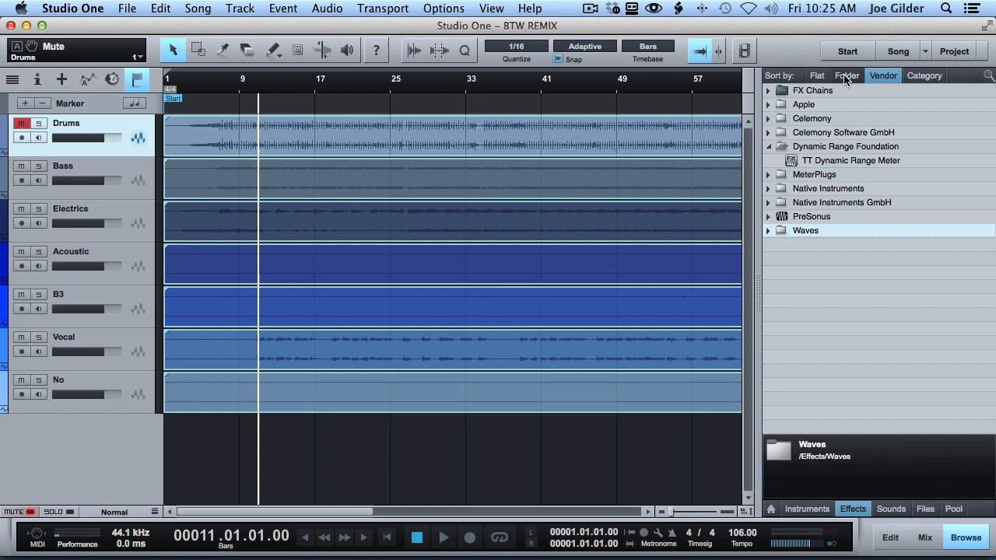
# - View effects by folder and as a flat list, then the content locations and the song's audio pool
pyautogui.click(846, 75)
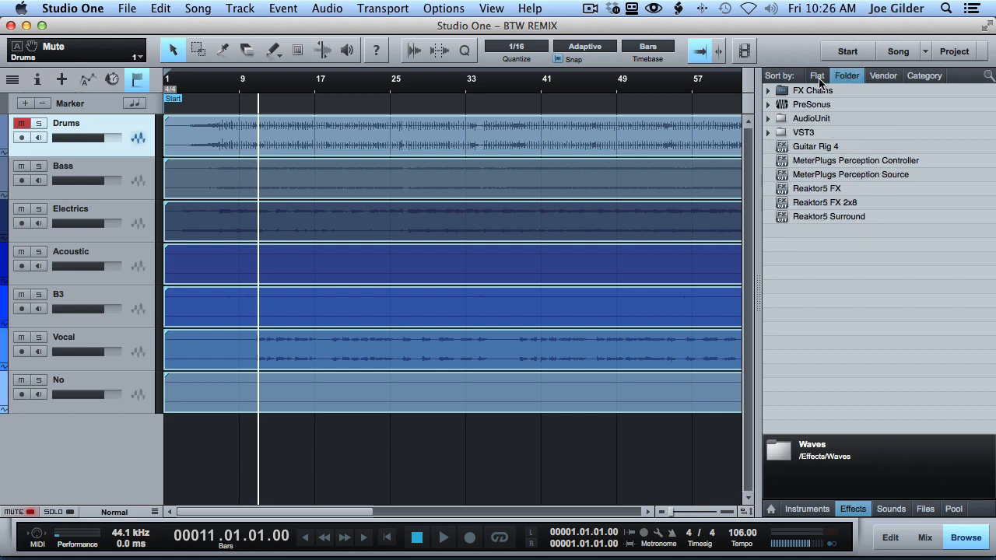
pyautogui.click(816, 75)
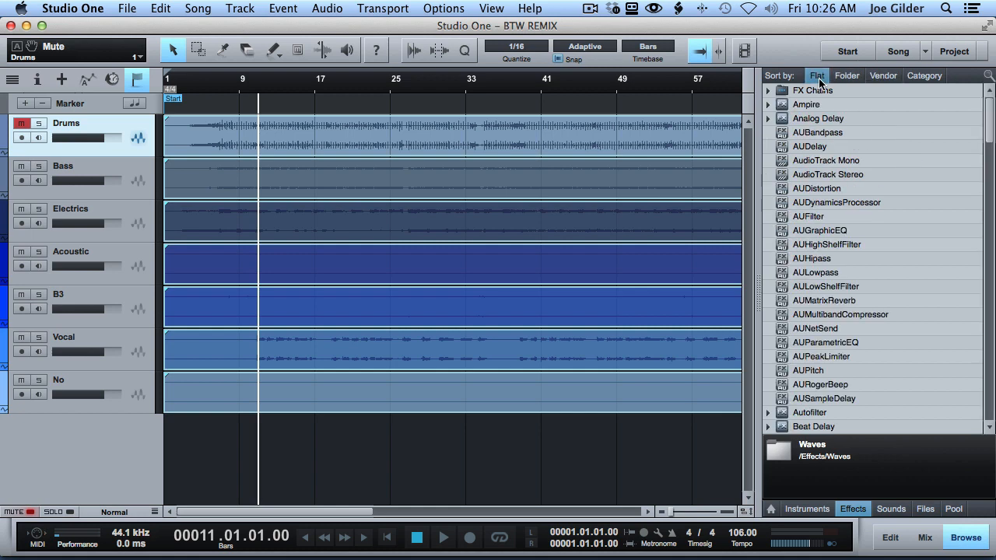
pyautogui.scroll(-3)
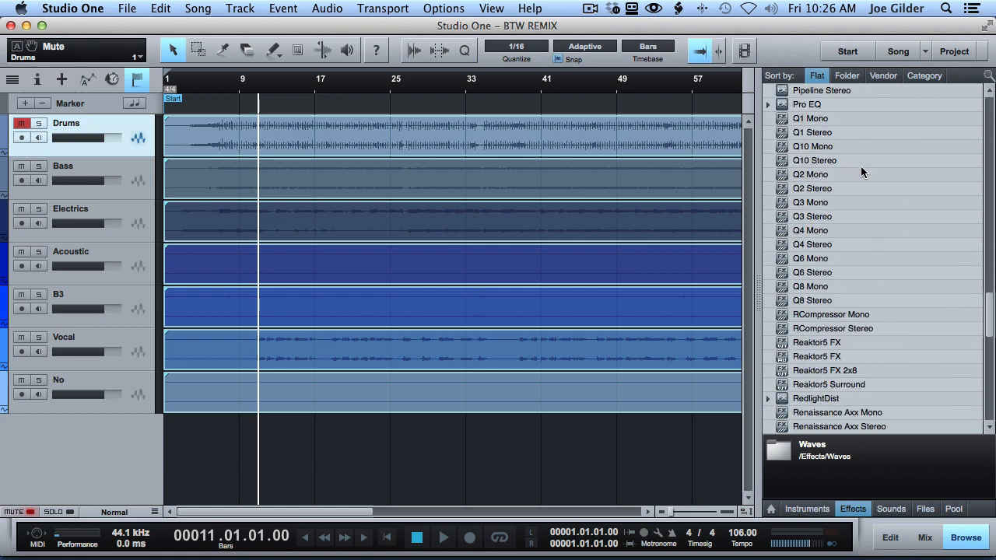
pyautogui.scroll(-3)
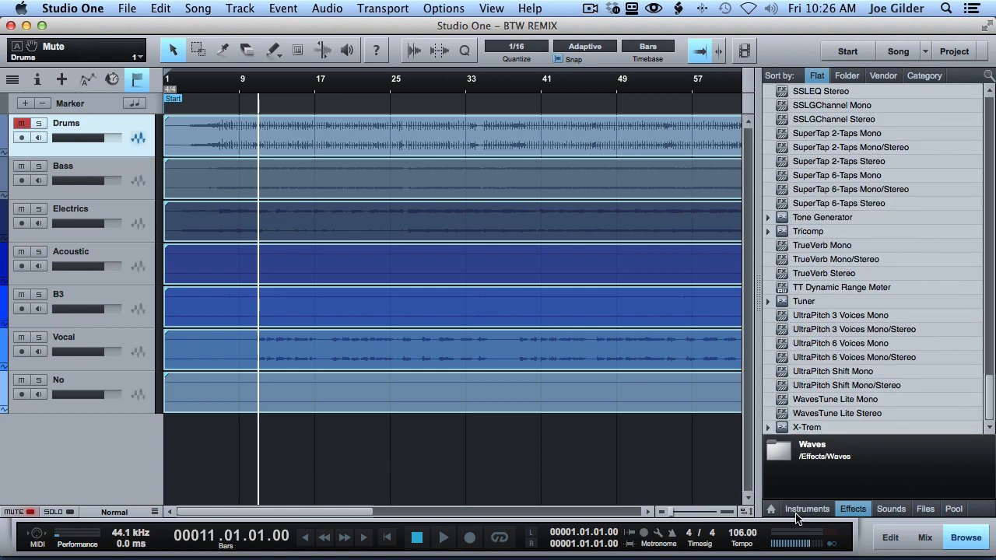
pyautogui.click(890, 509)
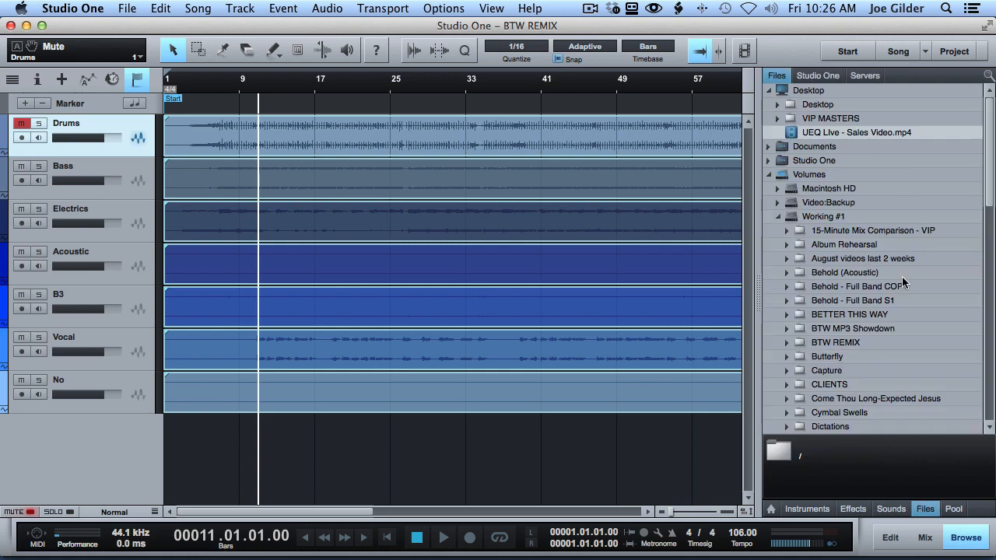
pyautogui.click(817, 75)
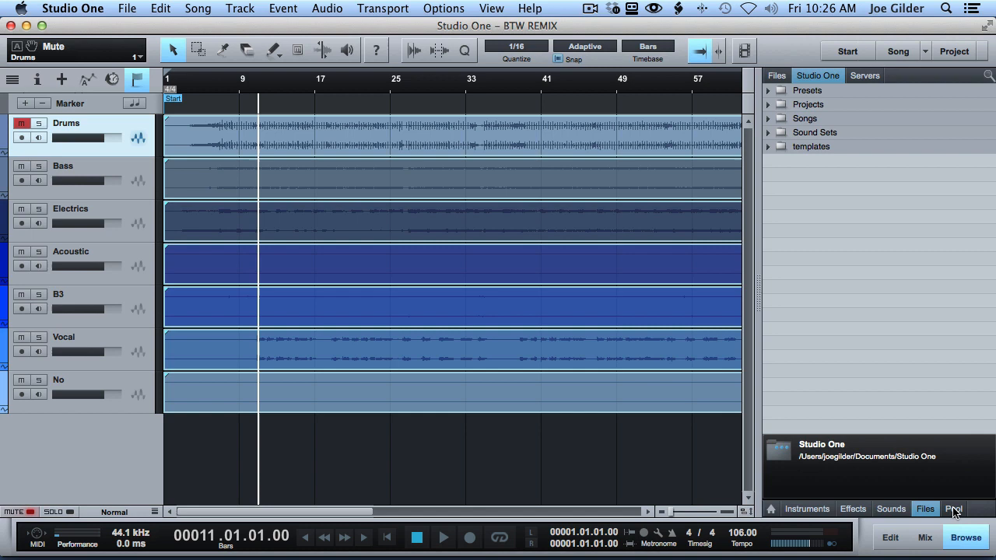
pyautogui.click(953, 509)
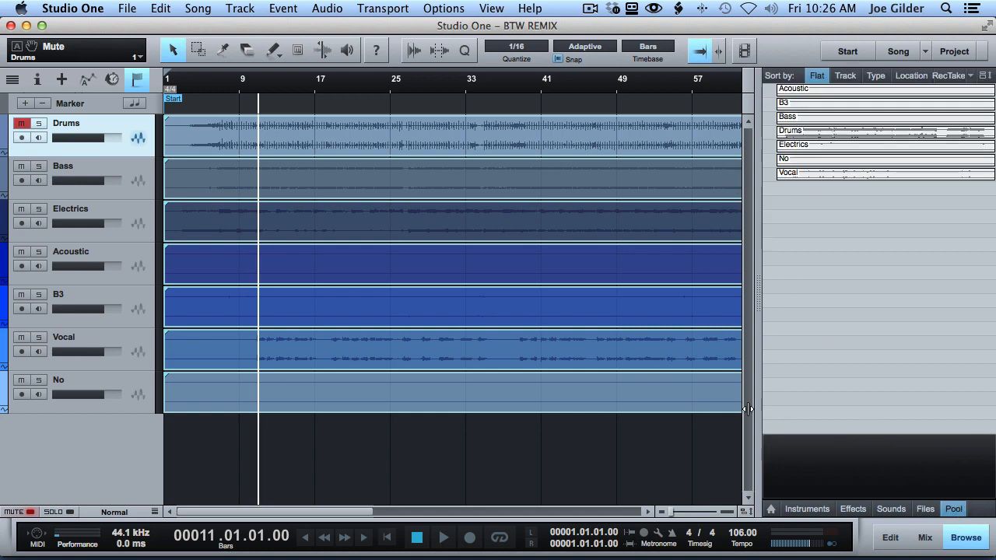
pyautogui.moveTo(376, 218)
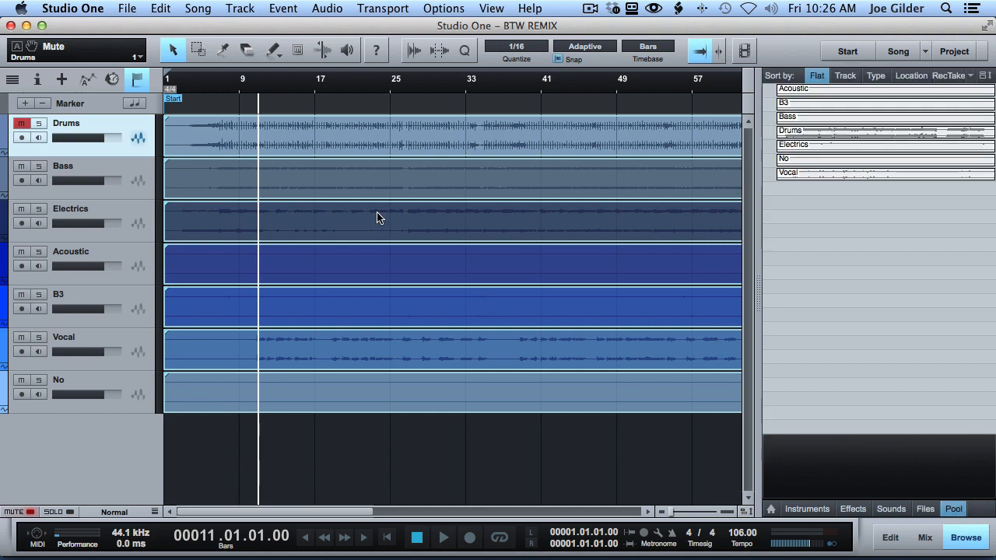
pyautogui.moveTo(271, 422)
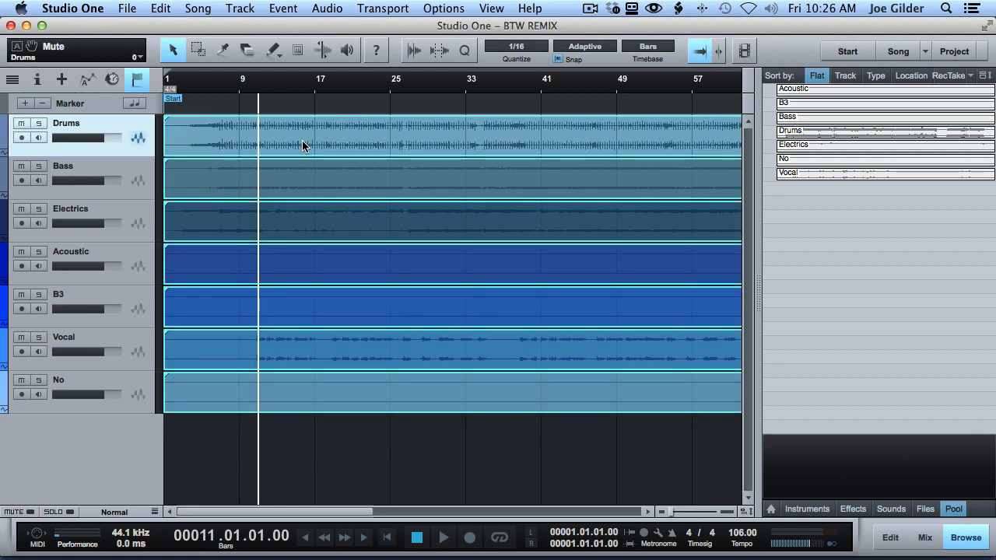
pyautogui.click(852, 509)
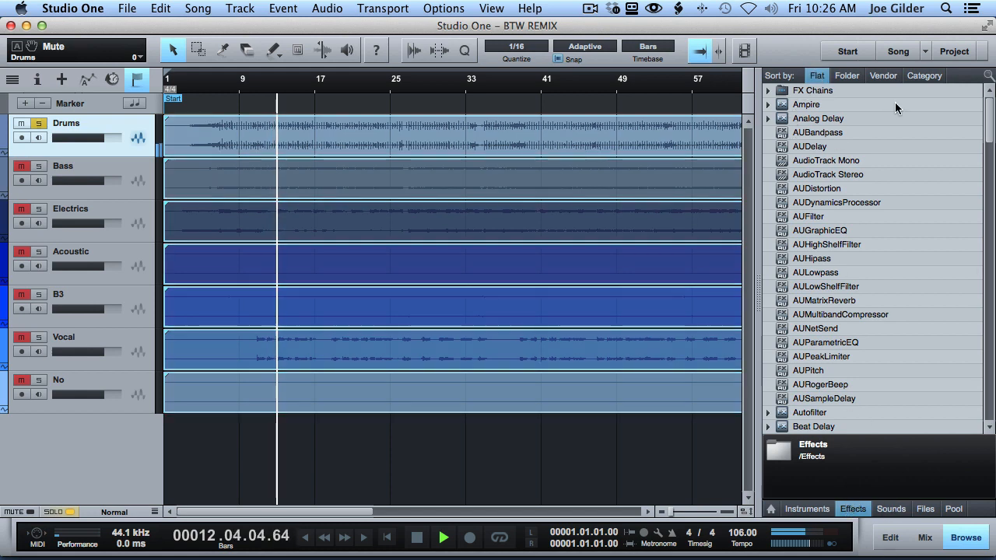
# - Put RedlightDist on Drums with Drive about 8, Low Freq 20 Hz and High Freq about 13 kHz
pyautogui.click(884, 75)
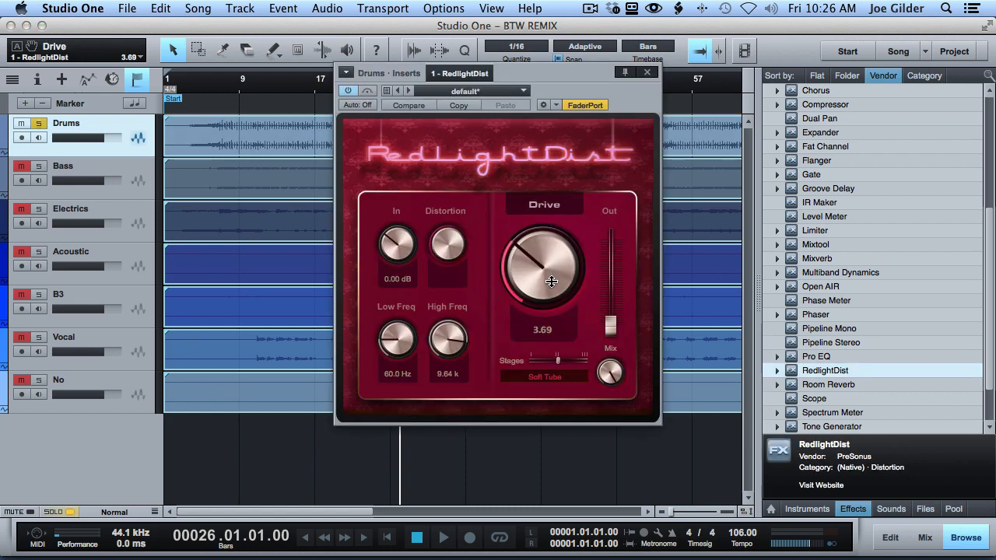
pyautogui.moveTo(551, 282); pyautogui.dragTo(526, 218)
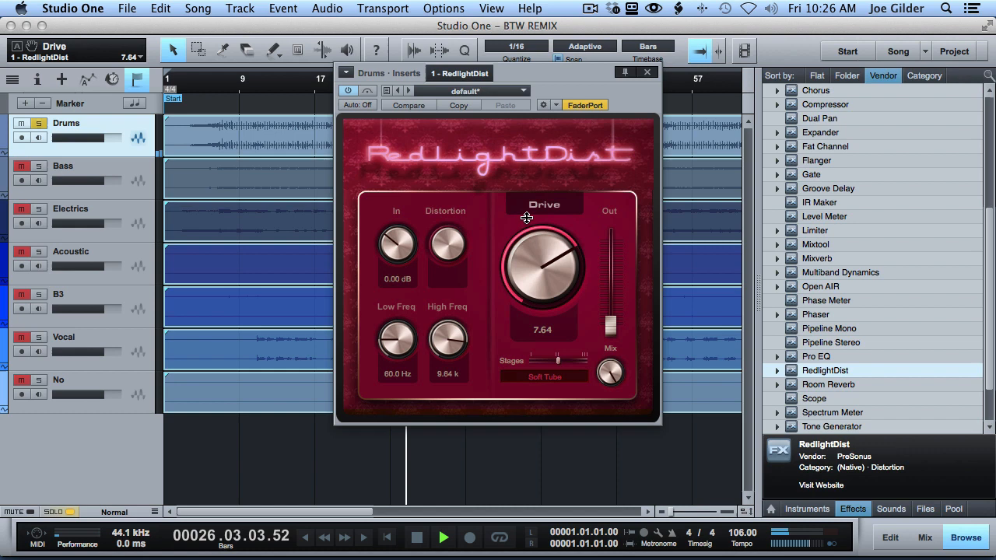
pyautogui.moveTo(448, 340); pyautogui.dragTo(448, 327)
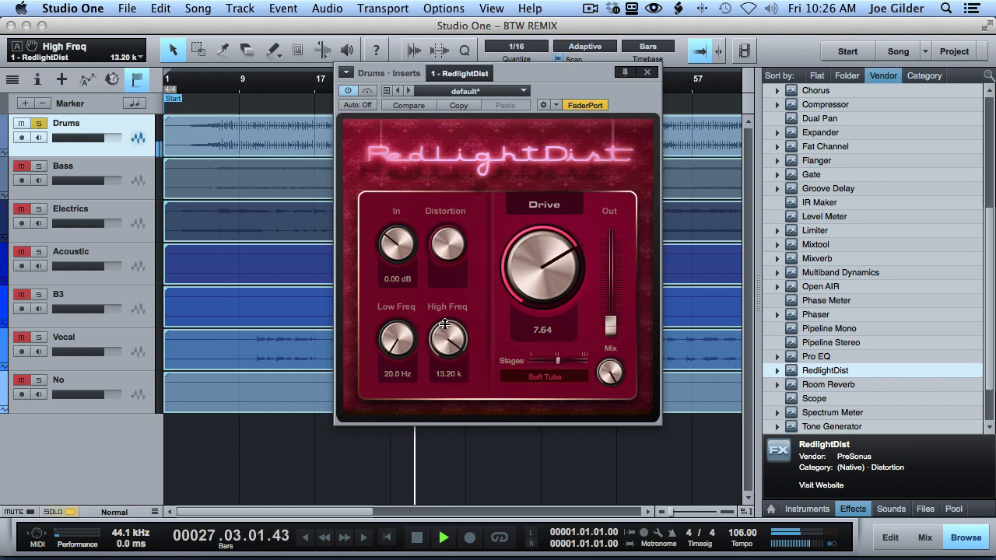
pyautogui.moveTo(449, 334); pyautogui.dragTo(449, 345)
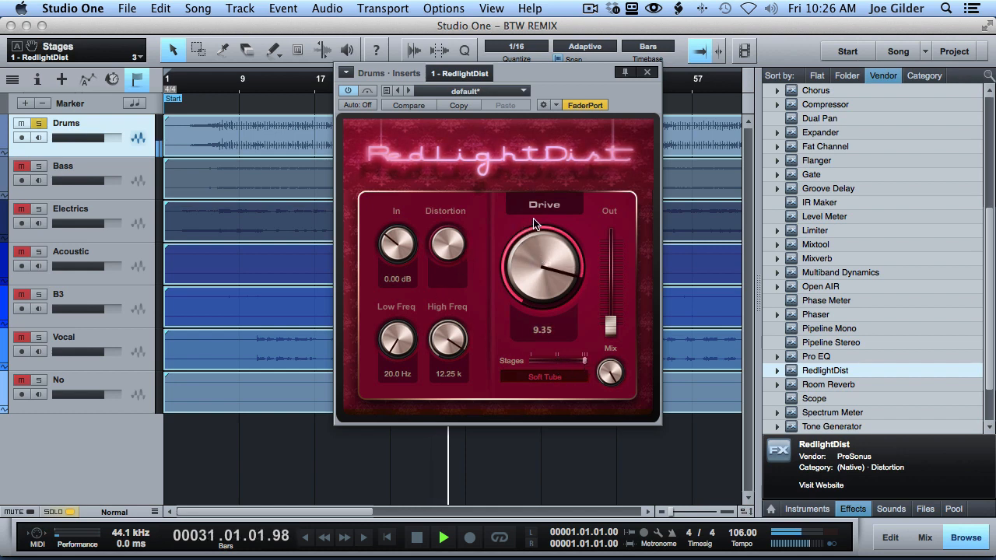
pyautogui.moveTo(543, 248); pyautogui.dragTo(501, 268)
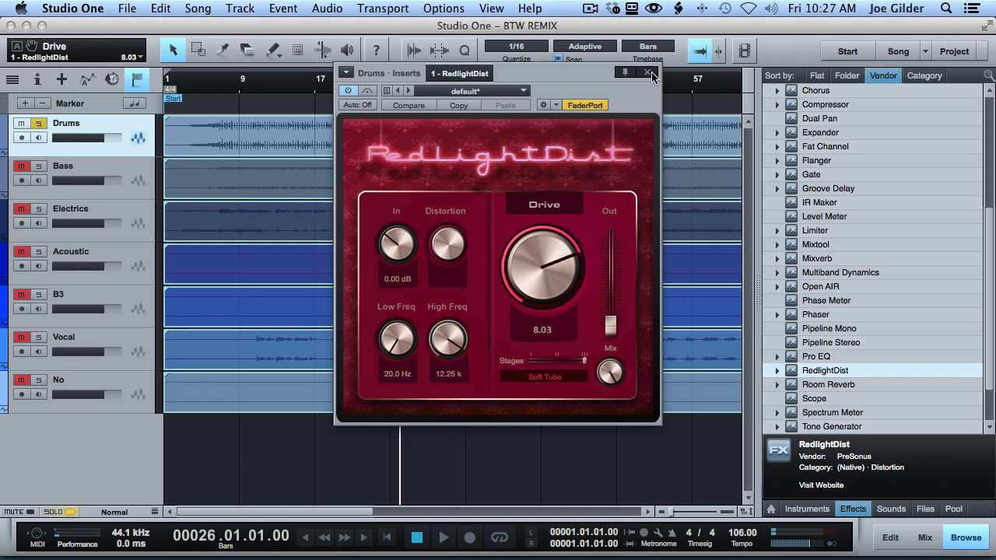
pyautogui.click(648, 74)
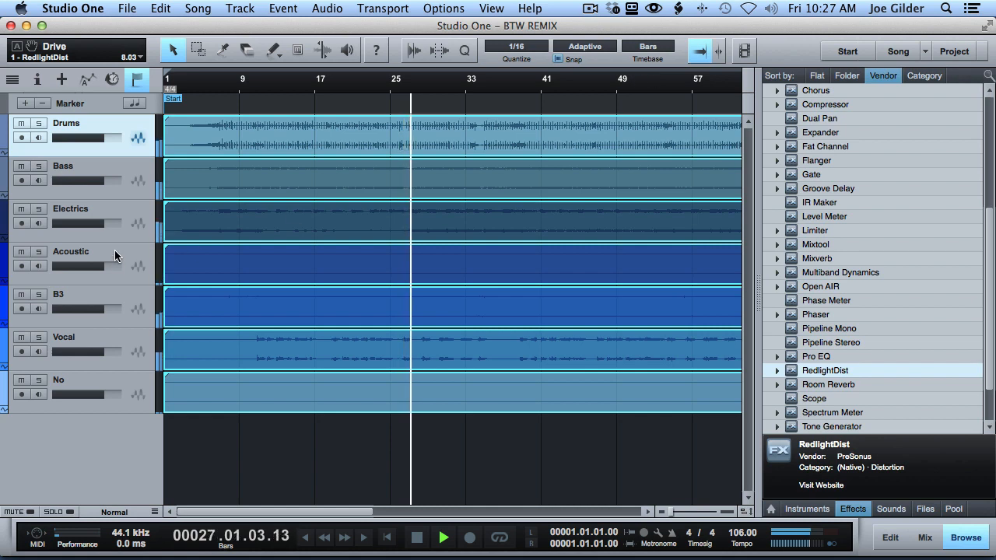
# - Mute the Electrics and B3 tracks and start playback
pyautogui.click(19, 208)
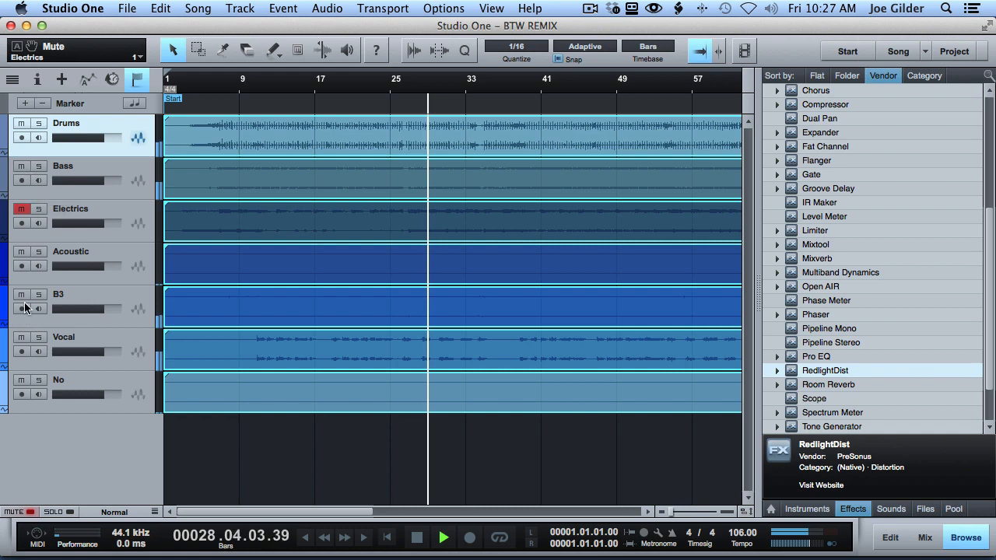
pyautogui.click(22, 294)
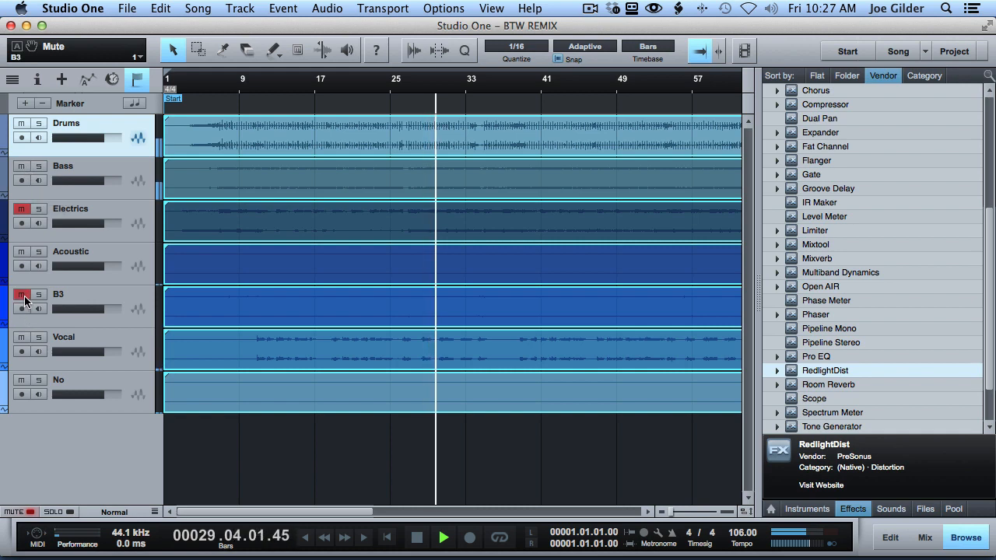
pyautogui.click(417, 537)
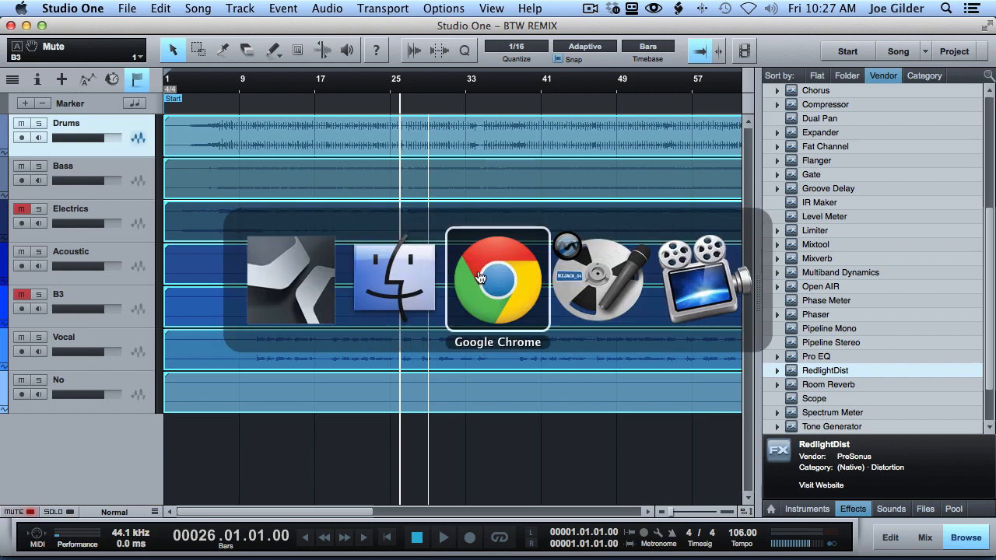
# - Switch to Chrome and go to the Home Studio Corner podcast section
pyautogui.click(498, 280)
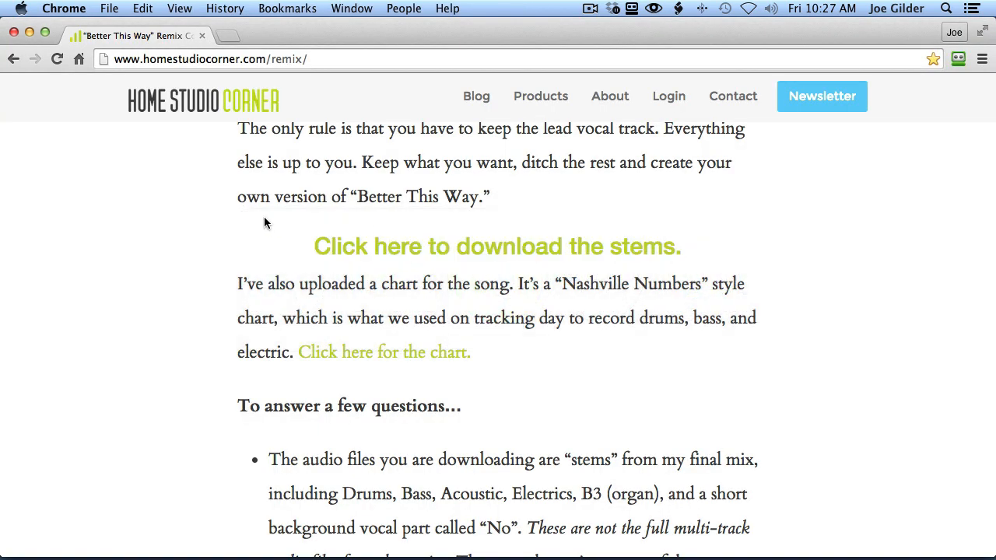
pyautogui.scroll(-3)
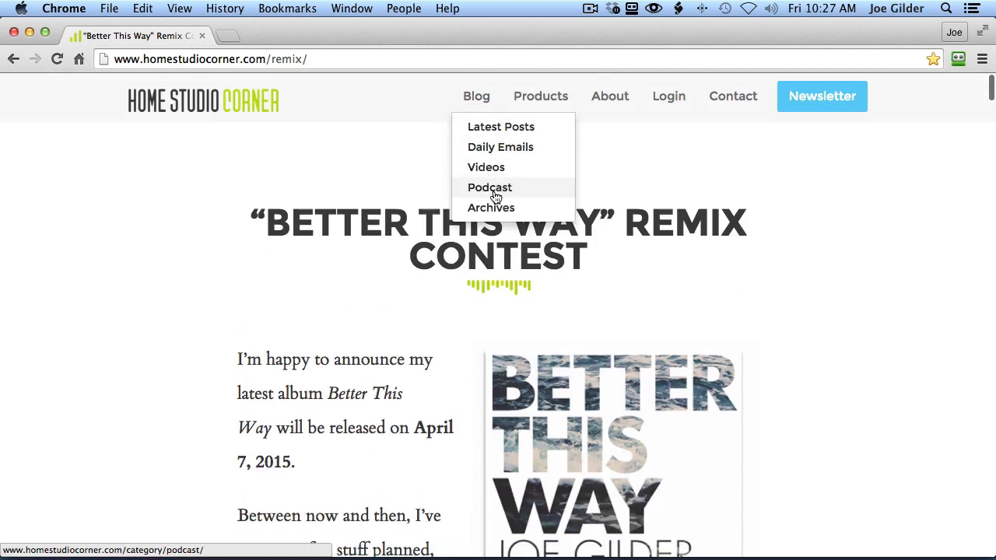
pyautogui.click(489, 187)
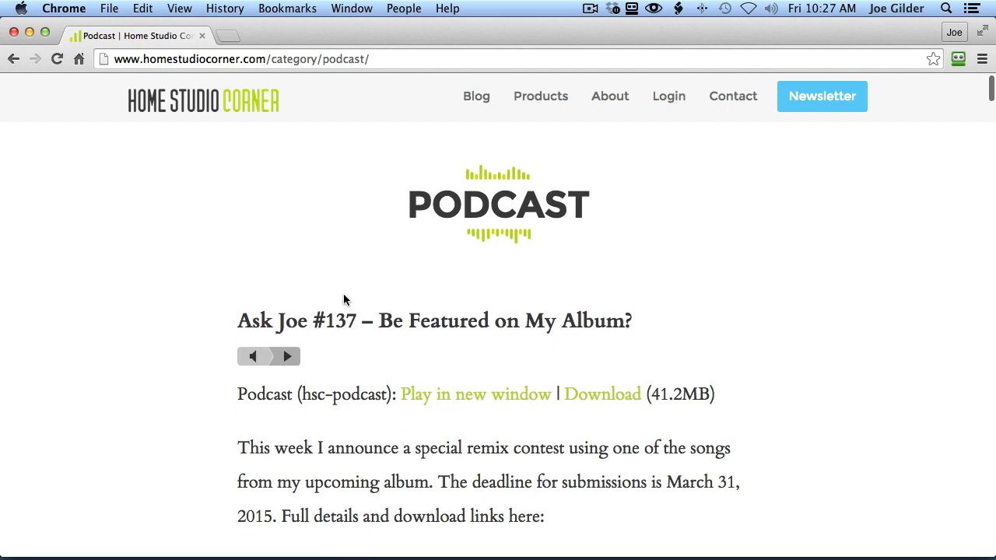
pyautogui.scroll(-3)
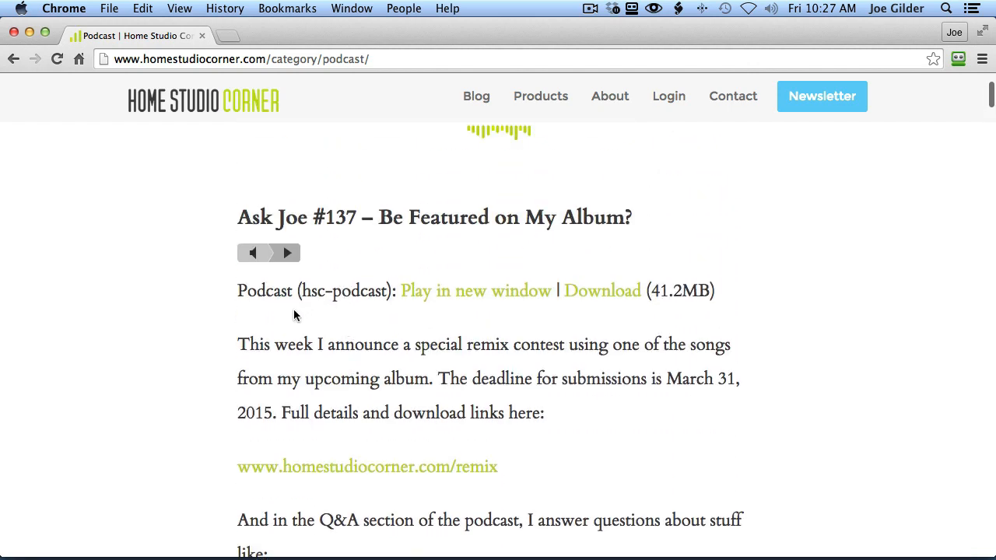
pyautogui.moveTo(311, 312)
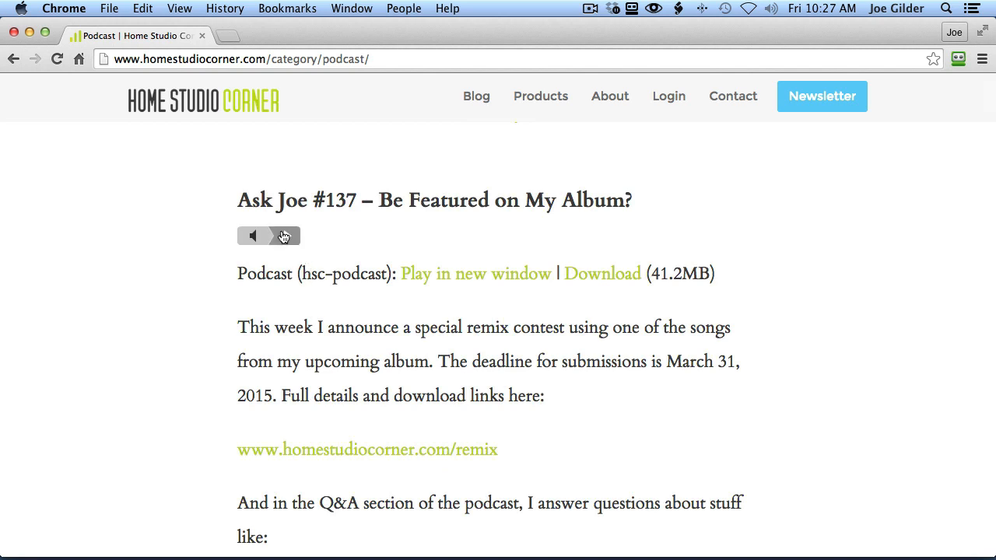
# - Play episode #137 announcing the remix contest, then stop and head back
pyautogui.click(277, 236)
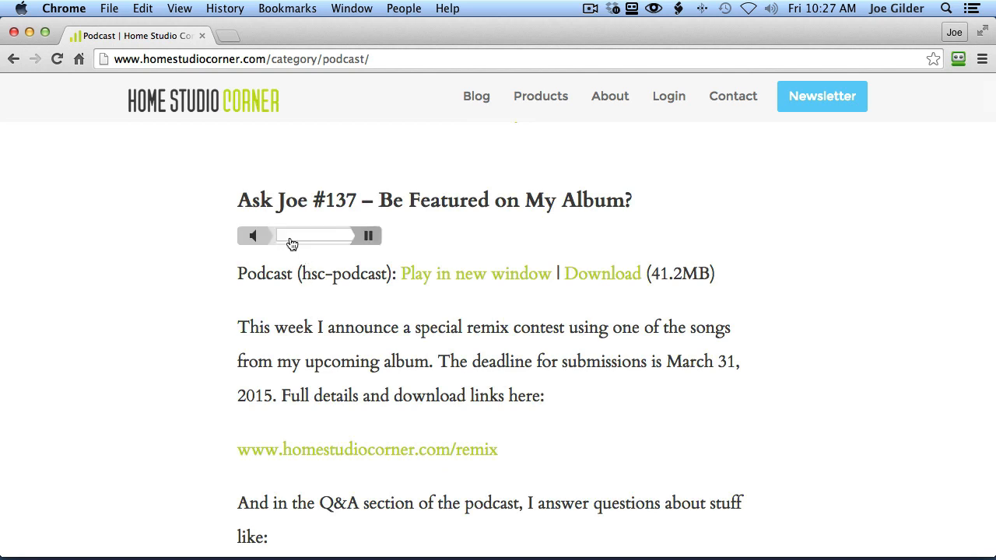
pyautogui.click(255, 236)
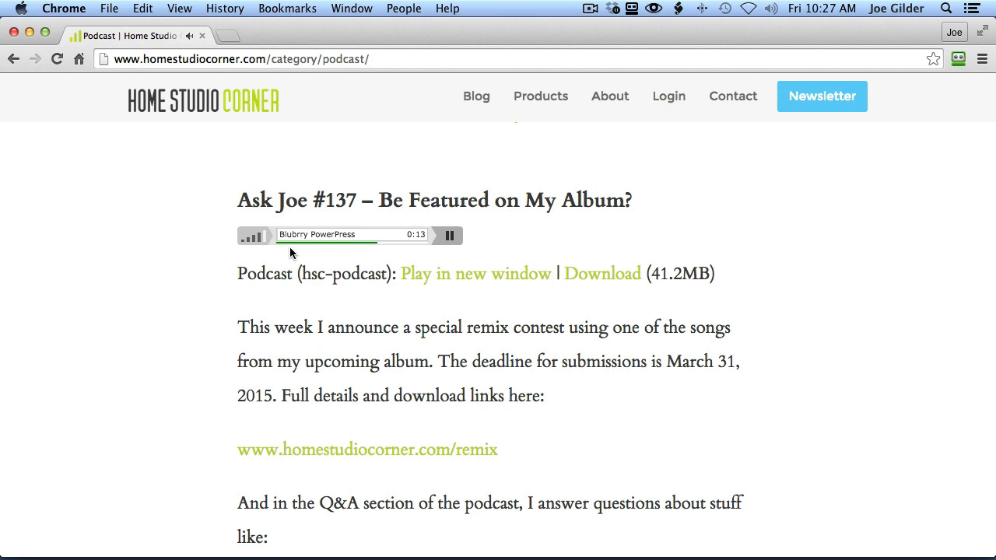
pyautogui.click(445, 235)
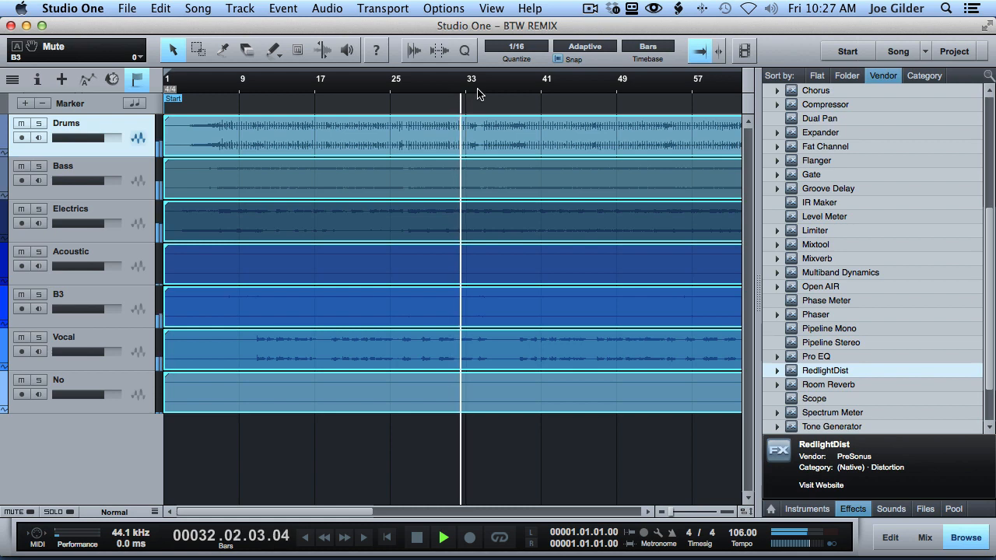
# - Leave Studio One for the Chrome window showing the Ask Joe #137 podcast page
pyautogui.click(924, 538)
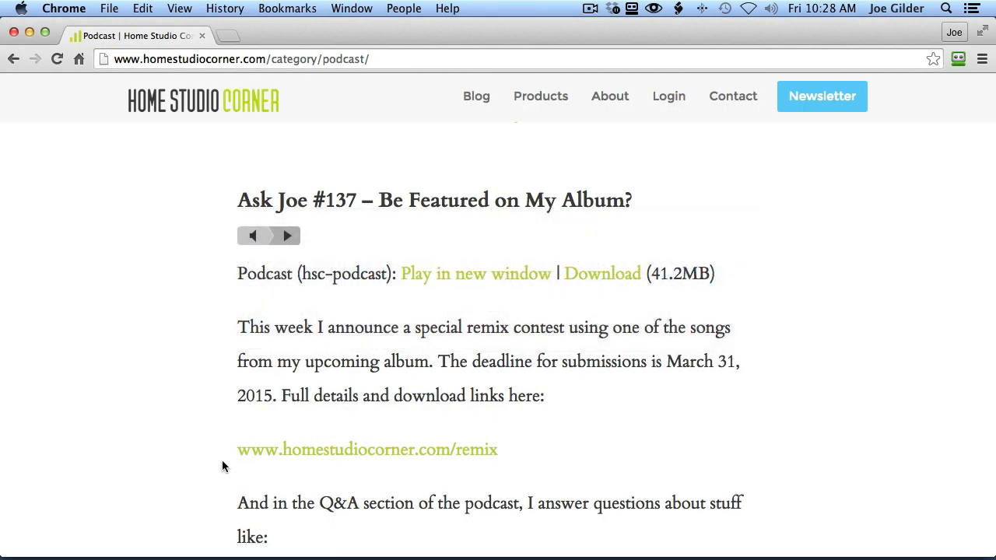
# - Return to the remix contest tab scrolled to the stems and chart download links
pyautogui.click(368, 448)
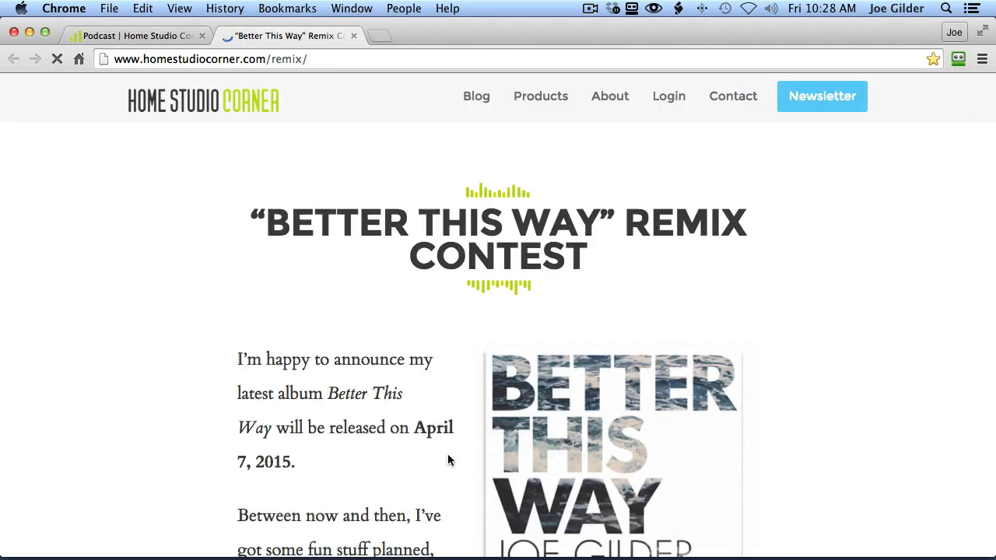
pyautogui.scroll(-3)
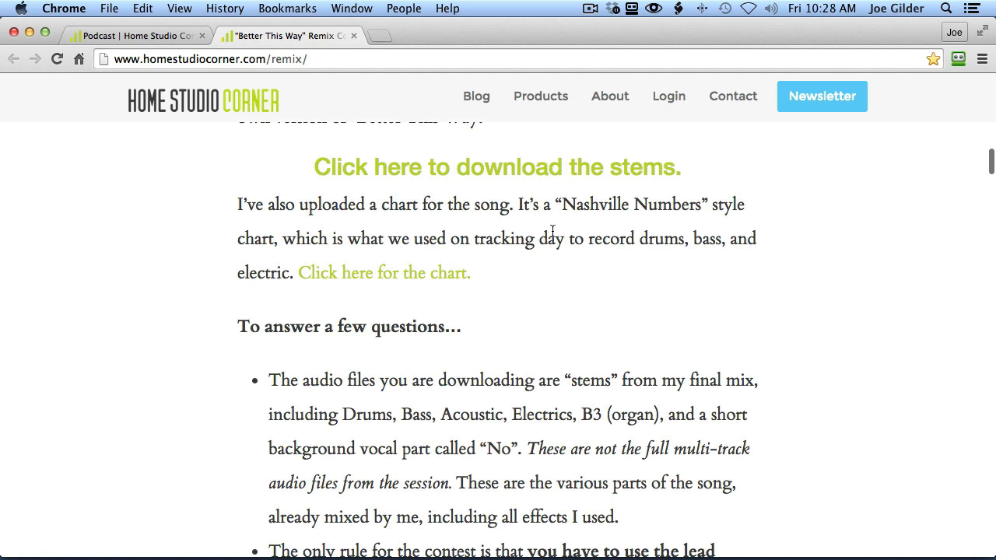
pyautogui.moveTo(454, 196)
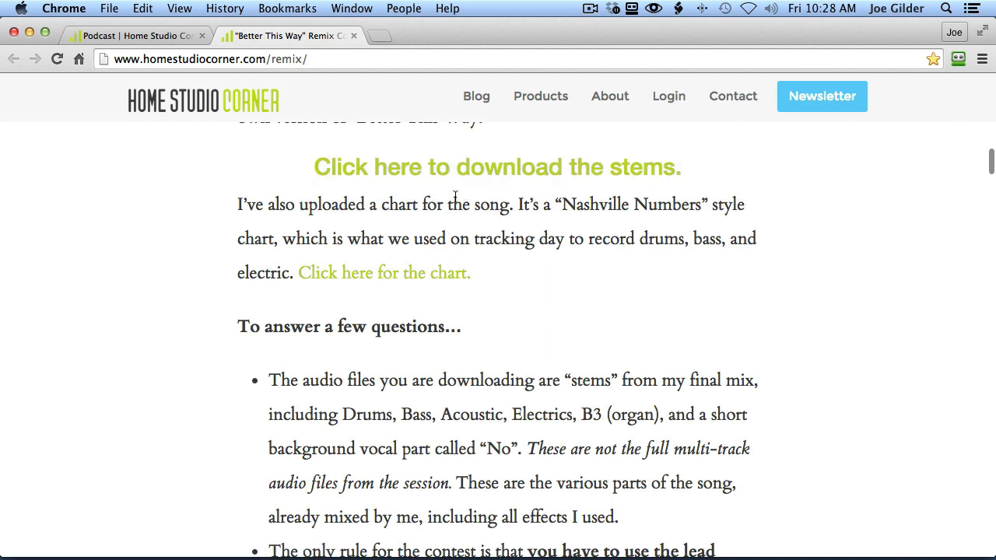